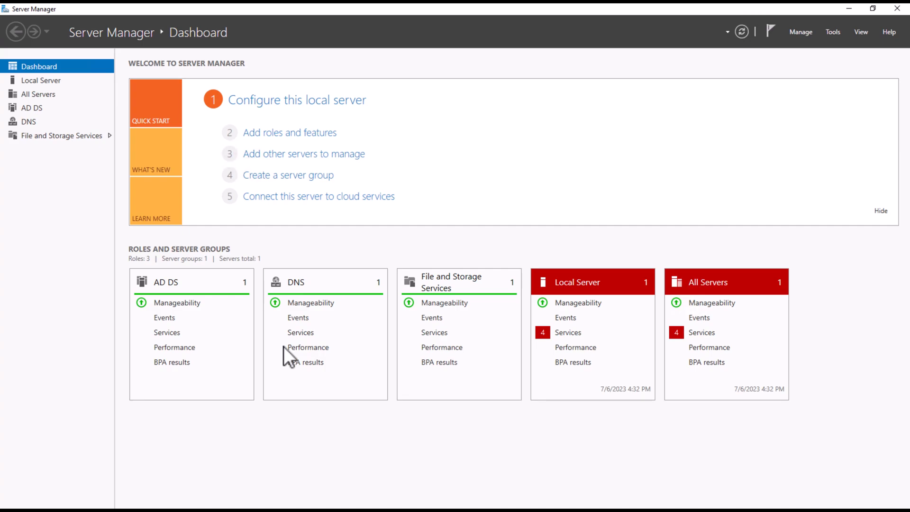
pyautogui.moveTo(515, 310)
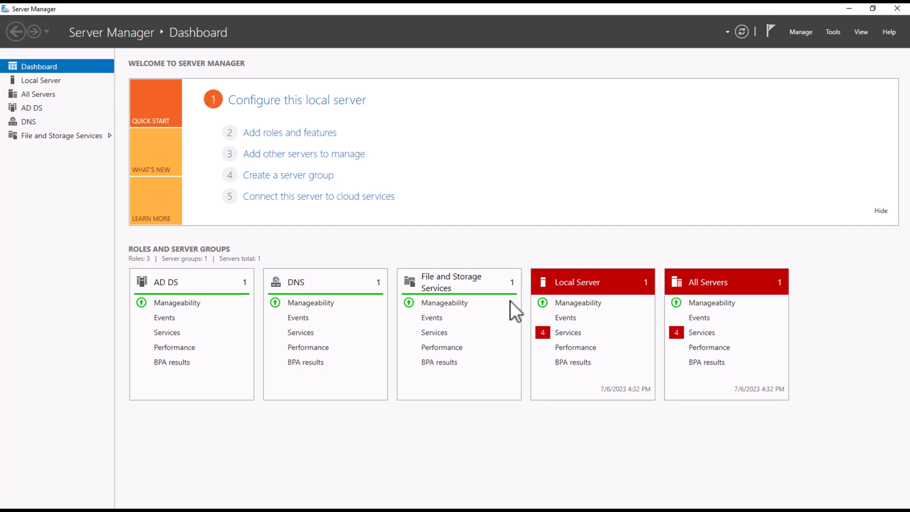
pyautogui.moveTo(507, 310)
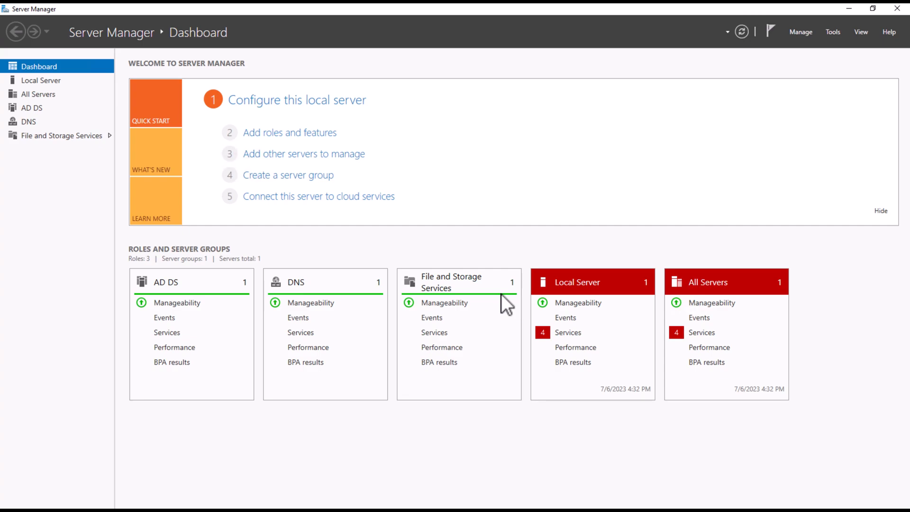
pyautogui.moveTo(462, 271)
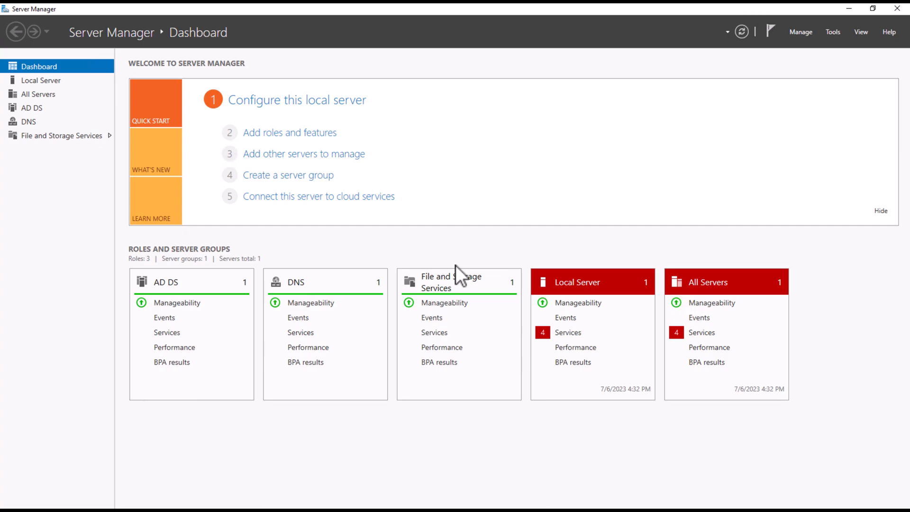
pyautogui.moveTo(347, 353)
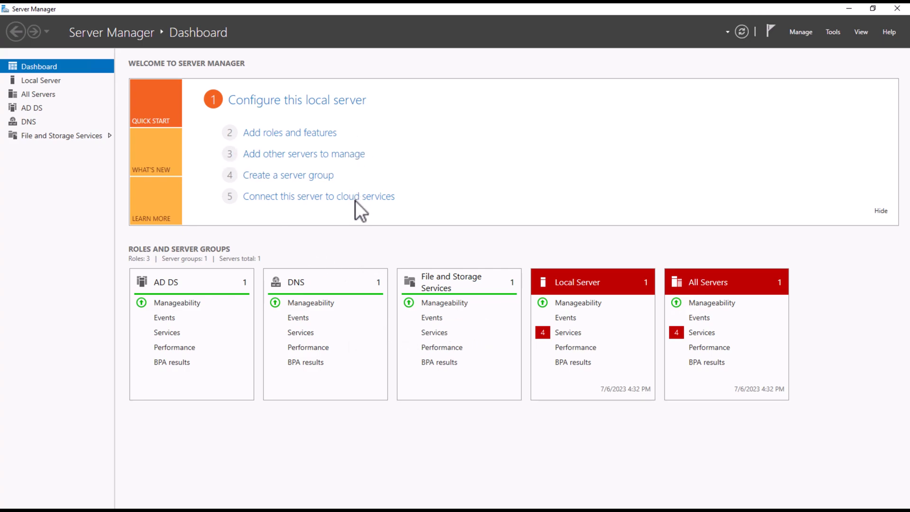
pyautogui.moveTo(358, 223)
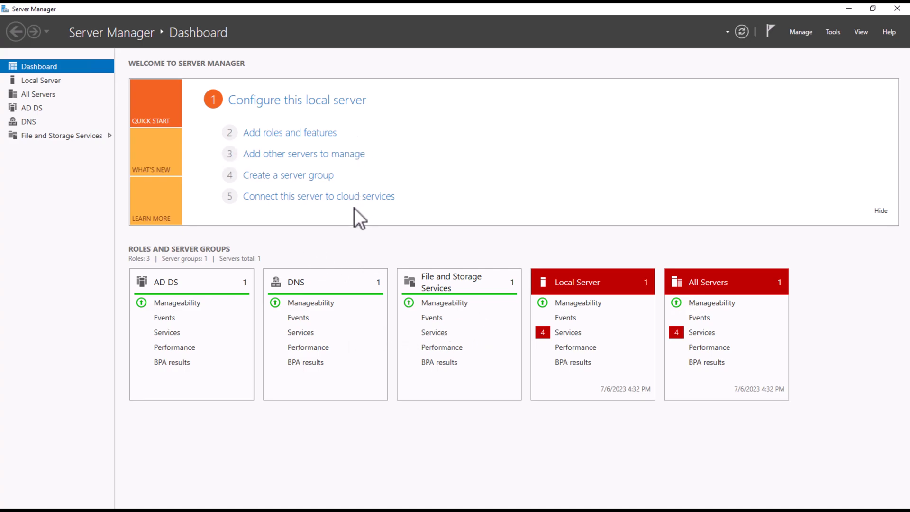
pyautogui.moveTo(839, 44)
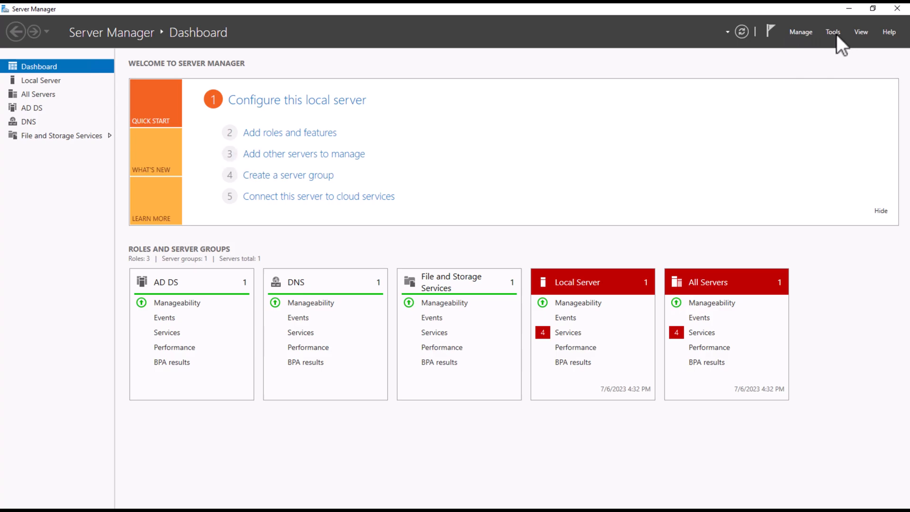
# - Show the studywithpeter.com domain root contents via the administrative Tools menu
pyautogui.click(840, 32)
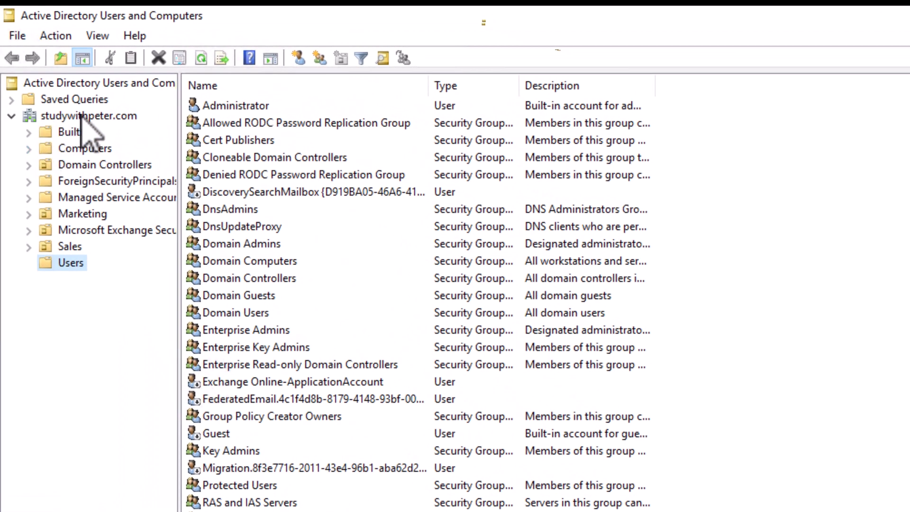
pyautogui.click(89, 115)
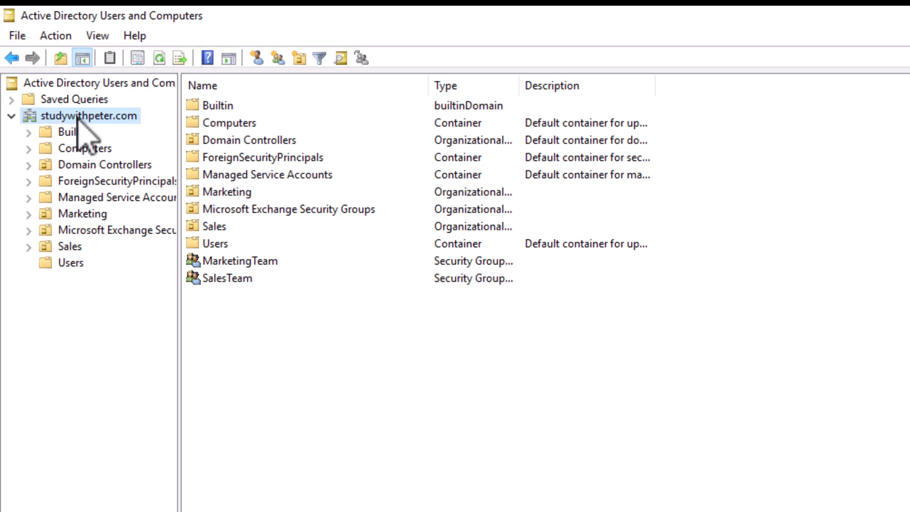
# - Create the SalesDepartment organizational unit under studywithpeter.com, protected from accidental deletion
pyautogui.rightClick(89, 116)
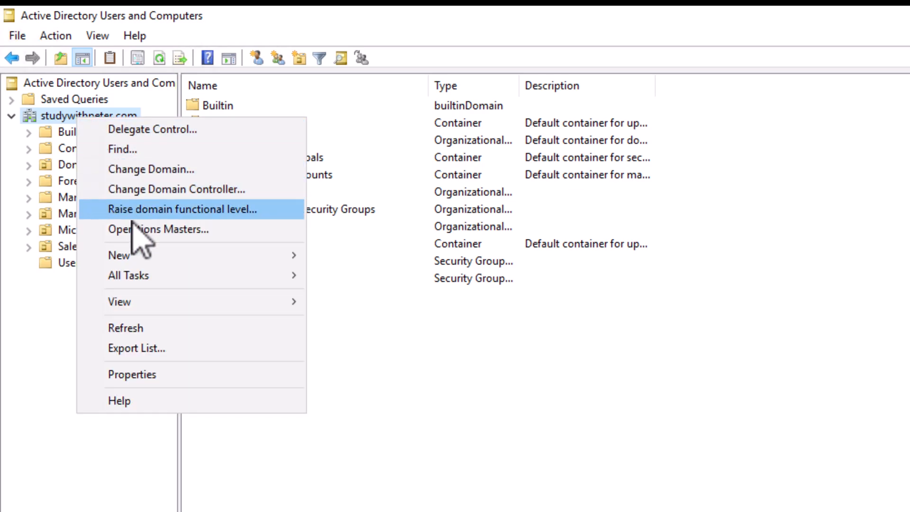
pyautogui.moveTo(118, 255)
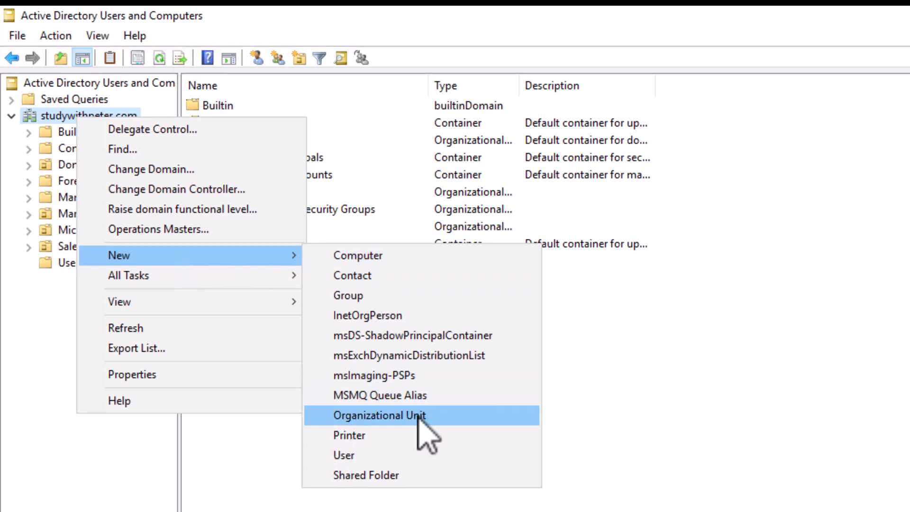
pyautogui.click(381, 416)
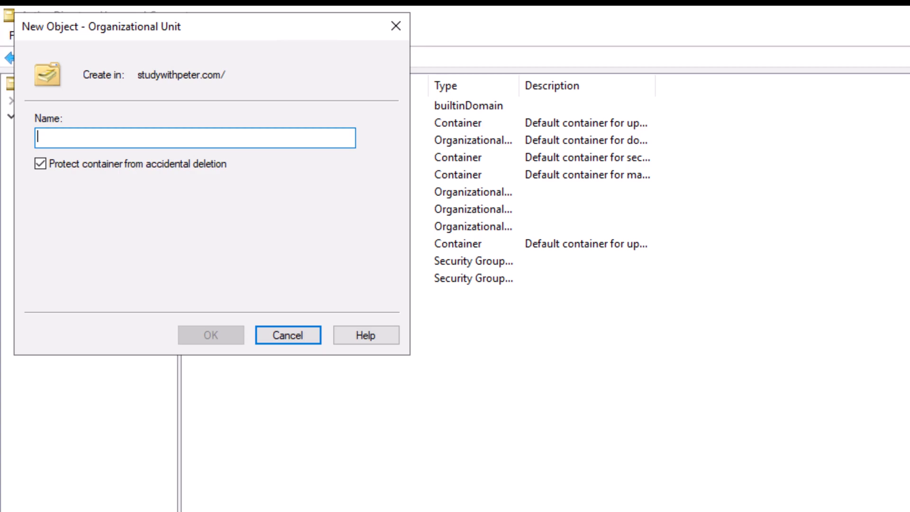
pyautogui.moveTo(151, 140)
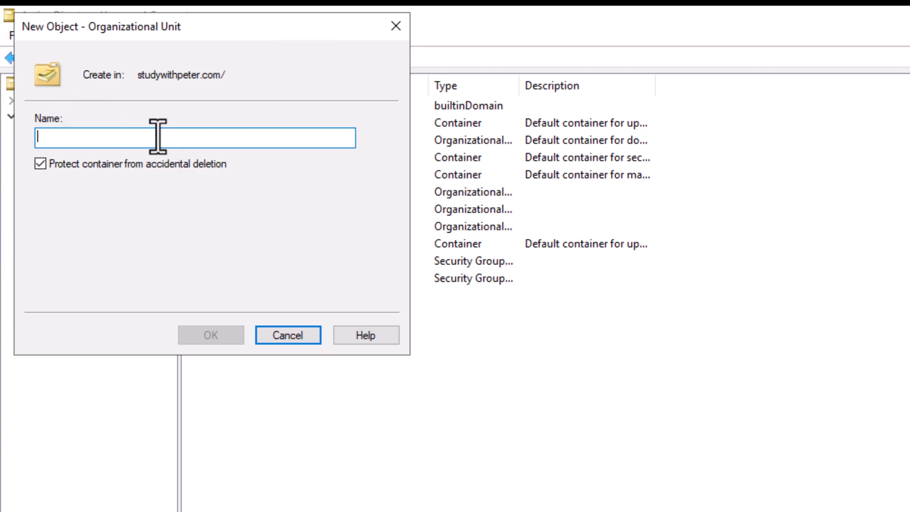
pyautogui.write('SalesDepartment')
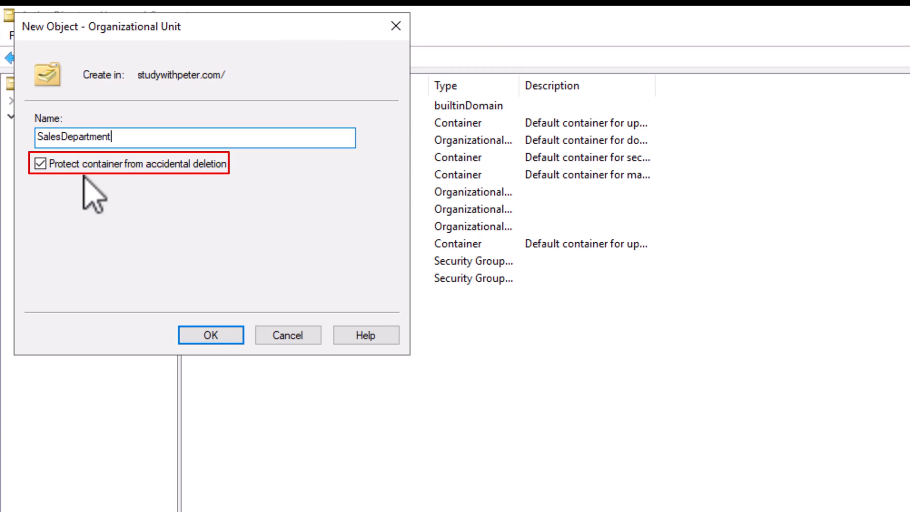
pyautogui.moveTo(210, 339)
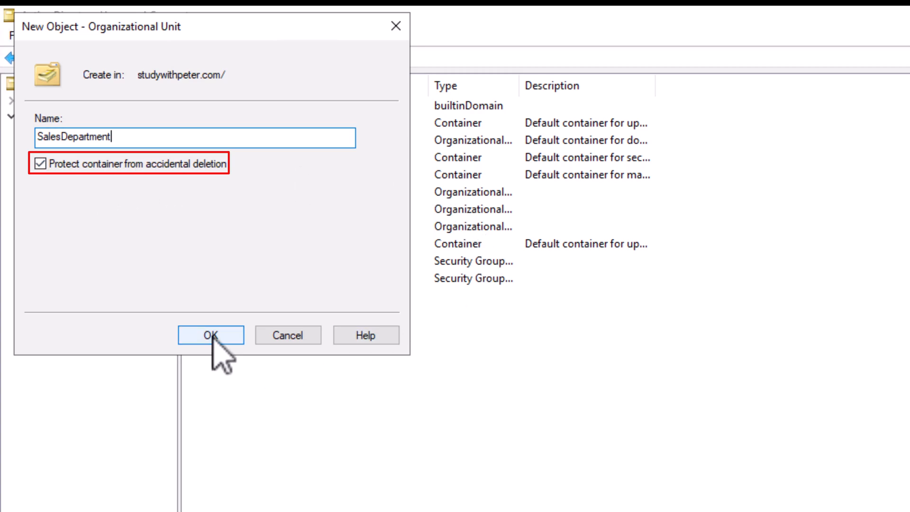
pyautogui.click(210, 336)
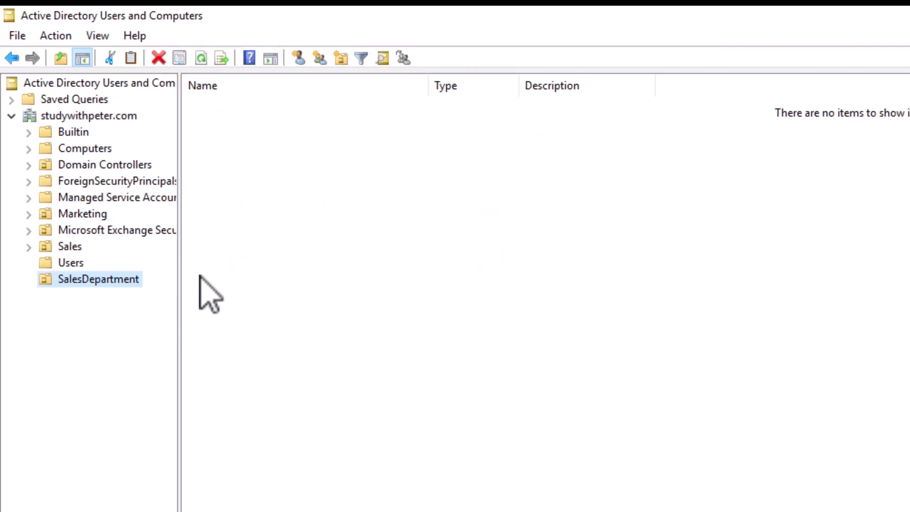
pyautogui.moveTo(100, 302)
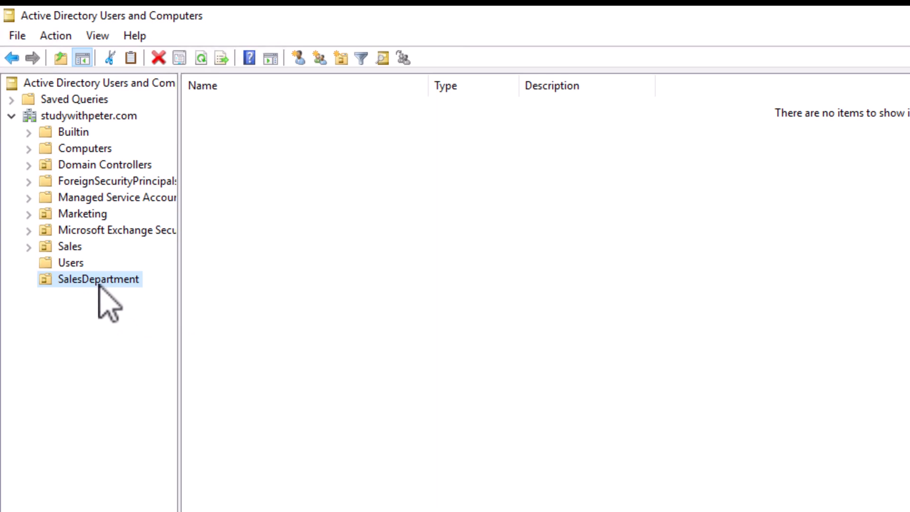
pyautogui.moveTo(62, 307)
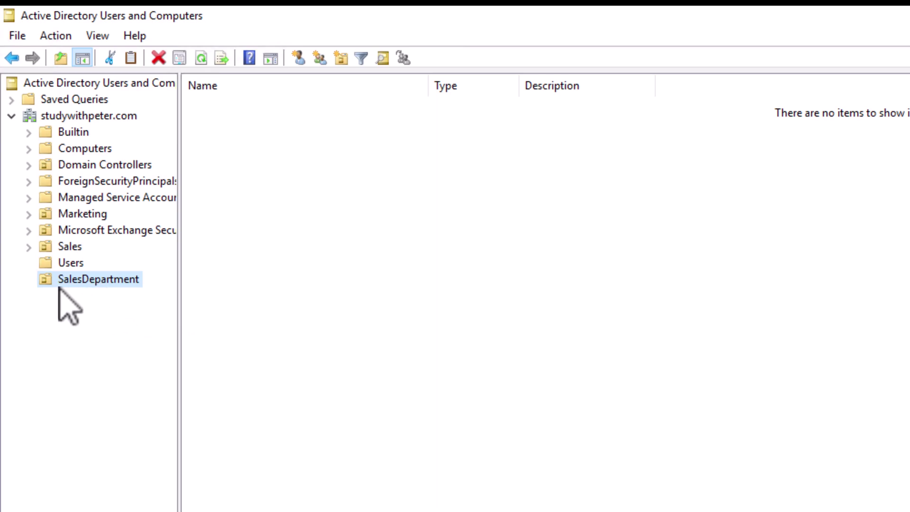
pyautogui.moveTo(80, 279)
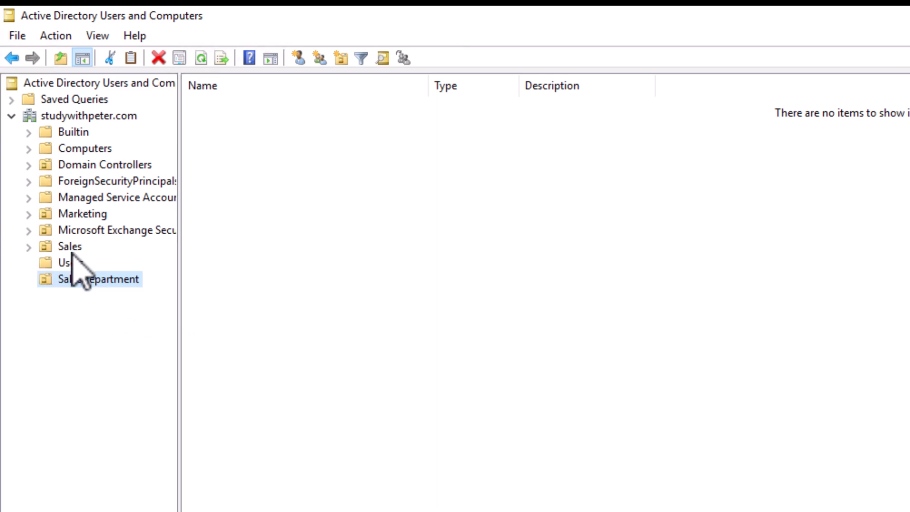
pyautogui.click(84, 214)
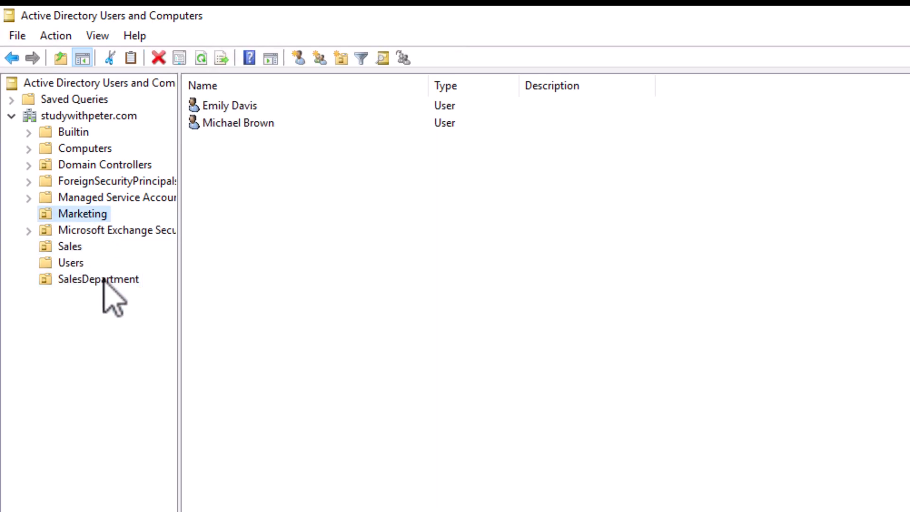
pyautogui.click(98, 279)
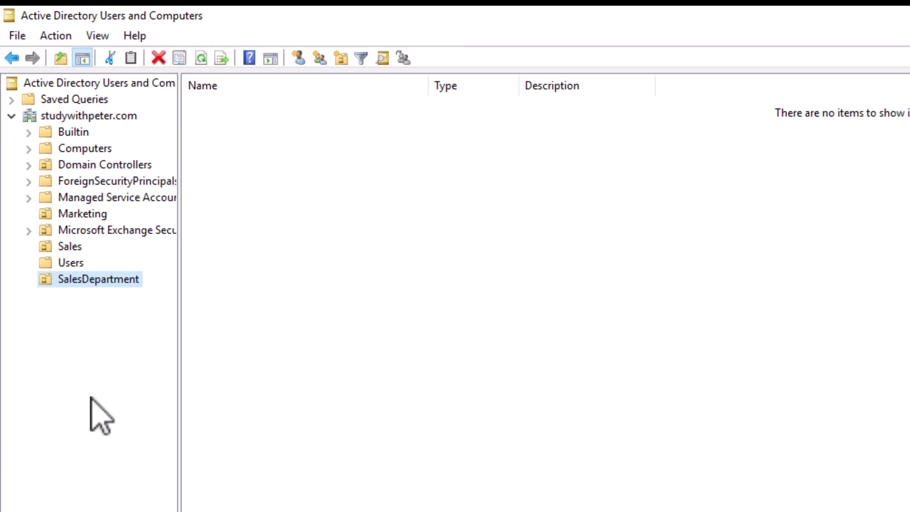
pyautogui.moveTo(38, 177)
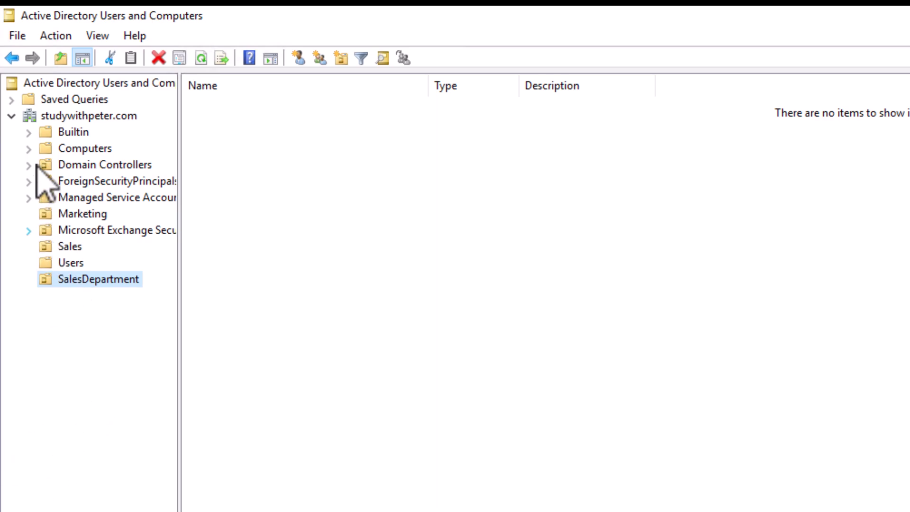
pyautogui.moveTo(31, 400)
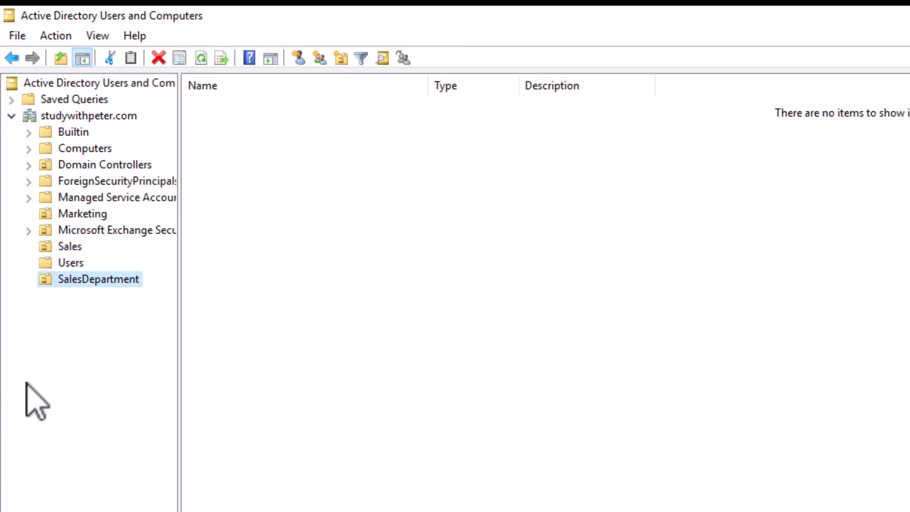
pyautogui.rightClick(97, 279)
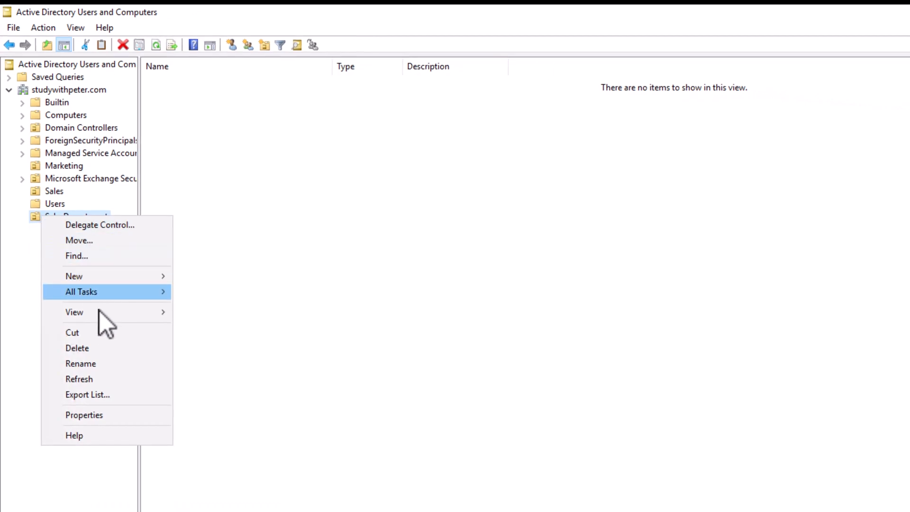
pyautogui.moveTo(74, 276)
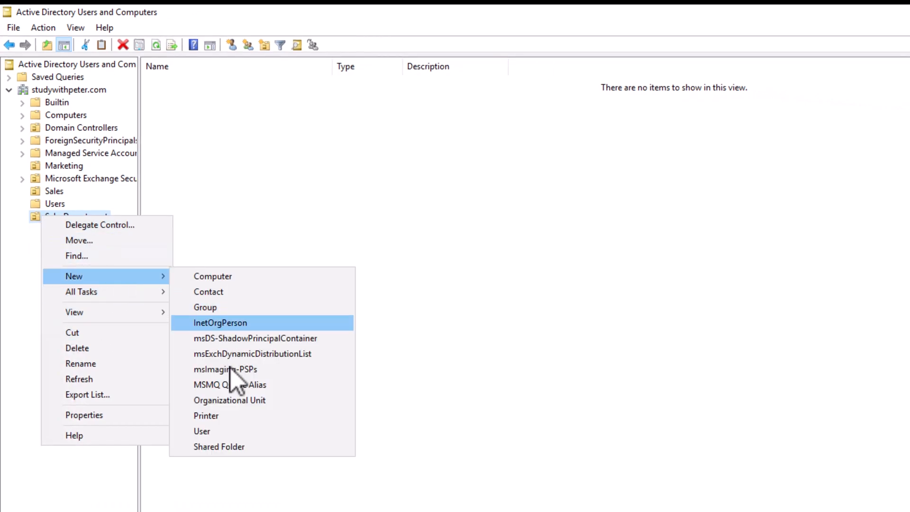
pyautogui.click(202, 431)
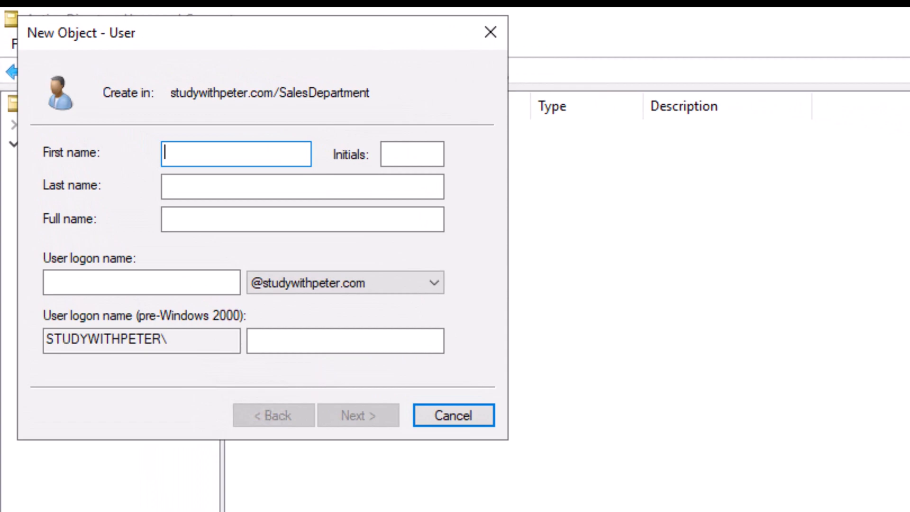
pyautogui.write('Ken')
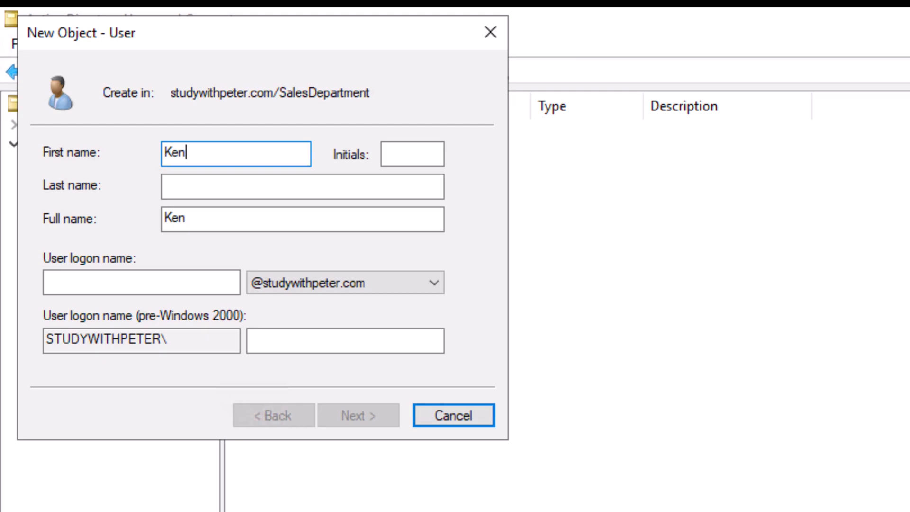
pyautogui.doubleClick(173, 219)
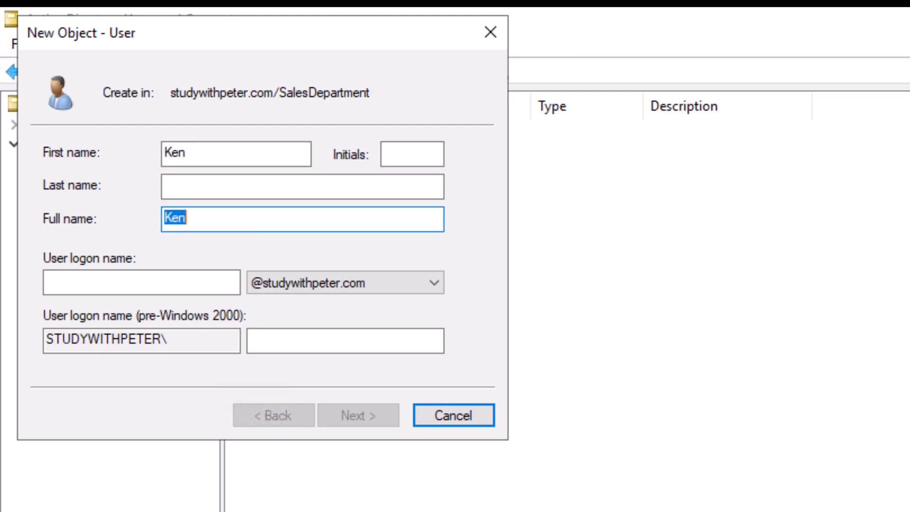
pyautogui.write('Col')
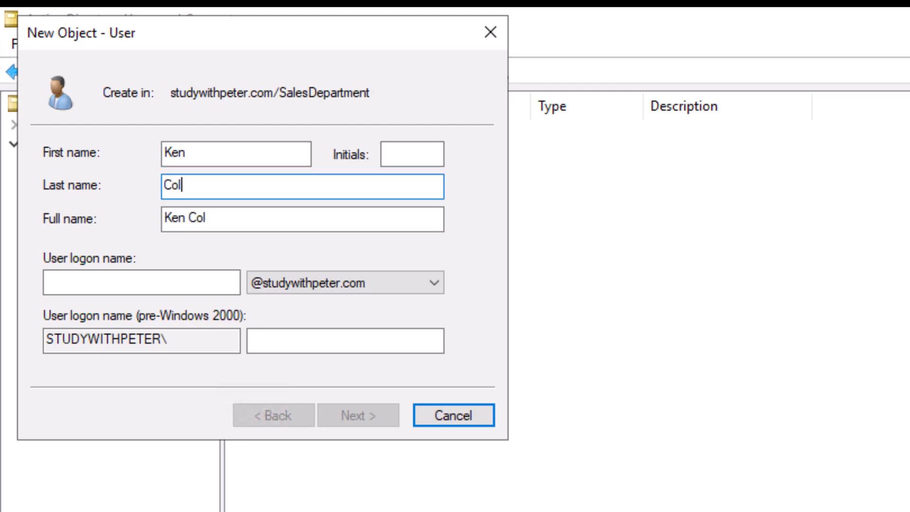
pyautogui.click(138, 281)
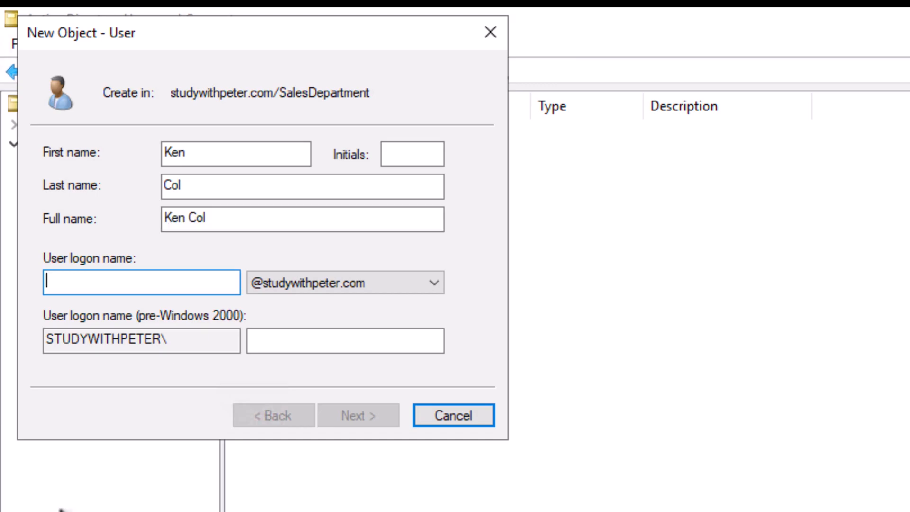
pyautogui.write('kcol')
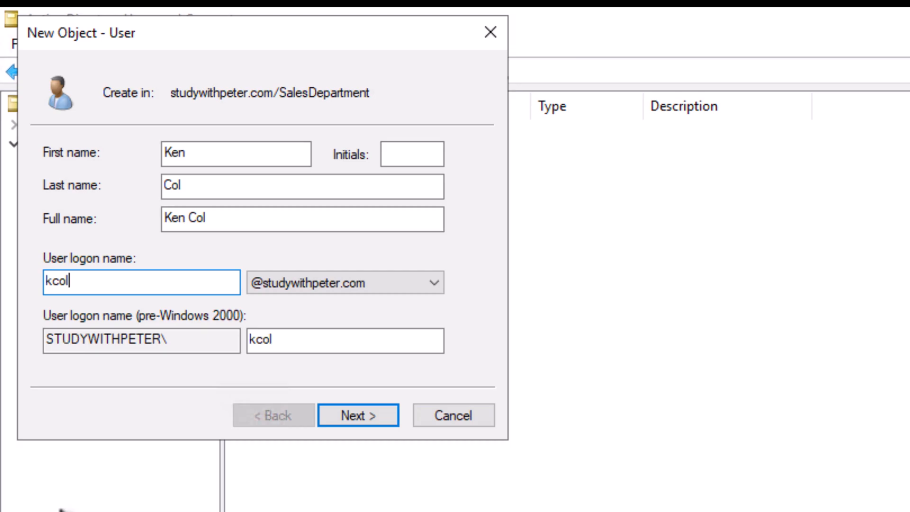
pyautogui.click(358, 416)
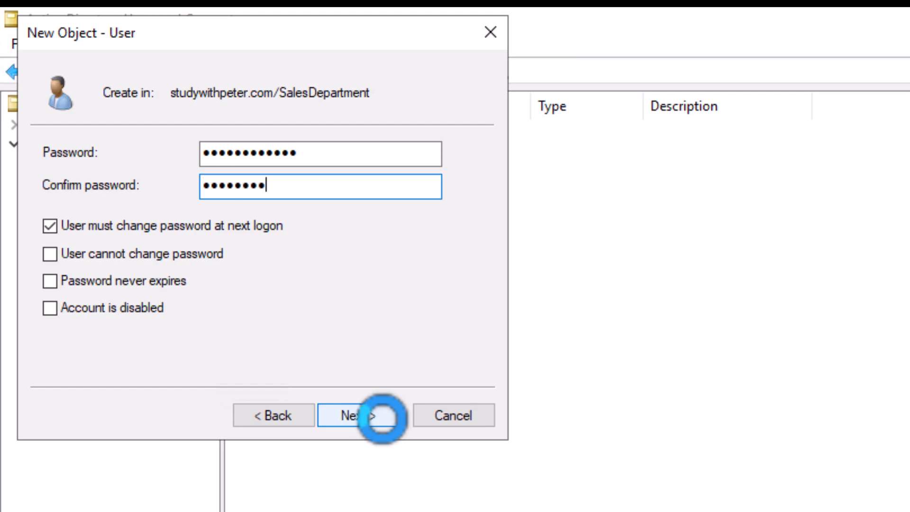
pyautogui.write('•••••')
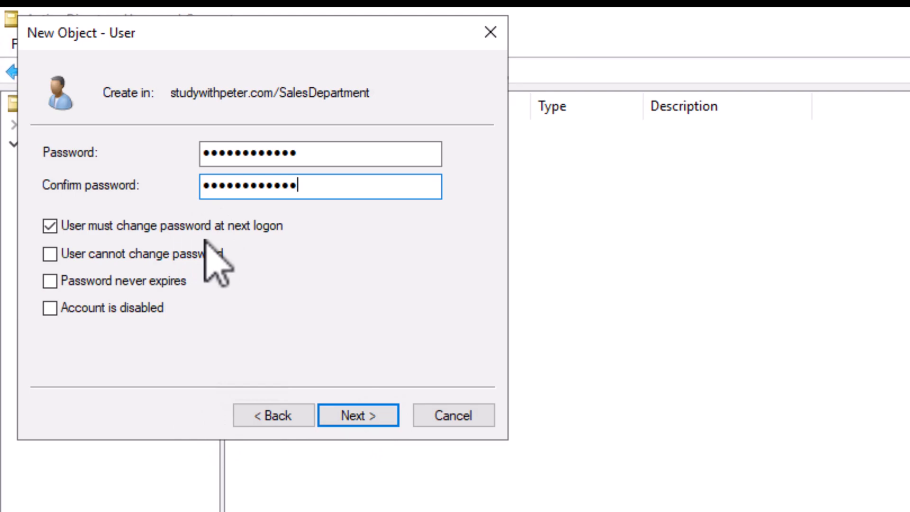
pyautogui.moveTo(269, 267)
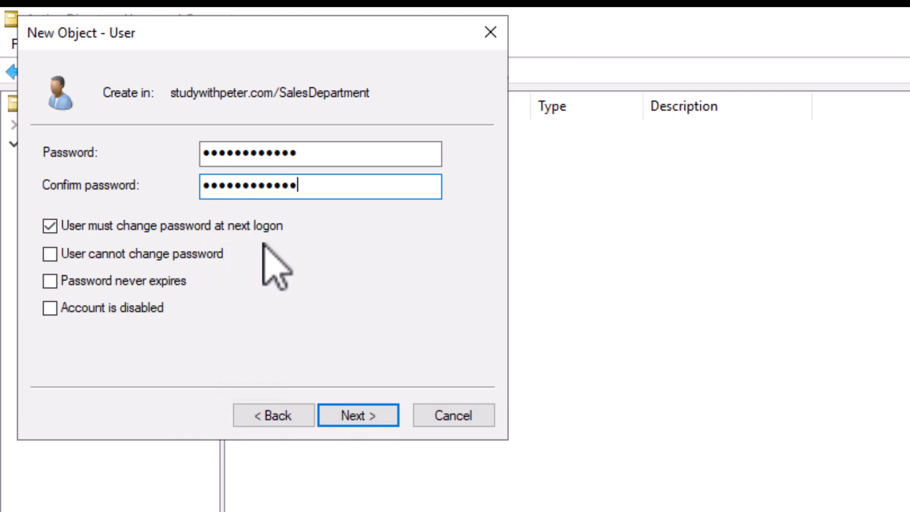
pyautogui.click(358, 430)
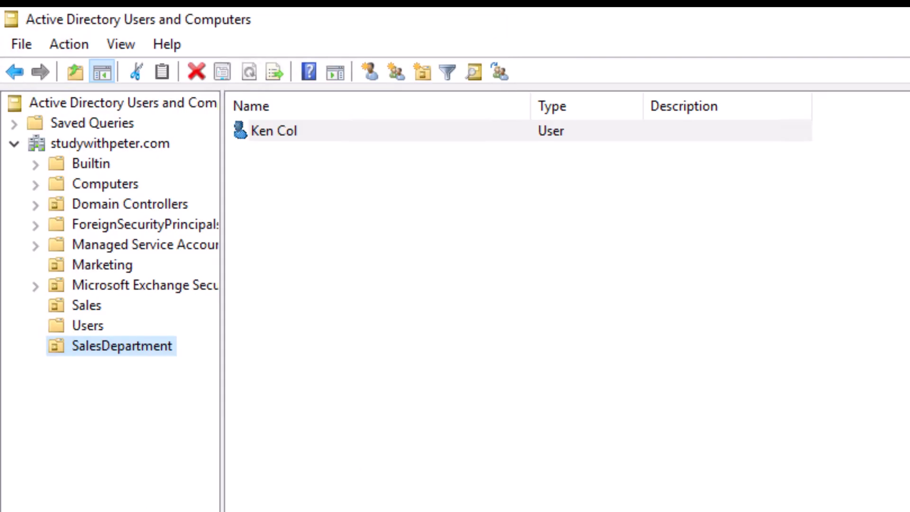
pyautogui.moveTo(93, 381)
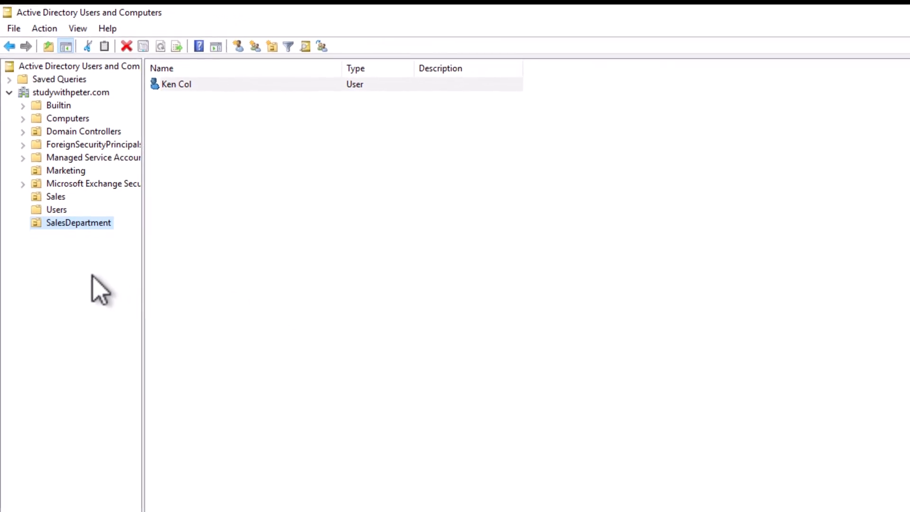
pyautogui.moveTo(52, 230)
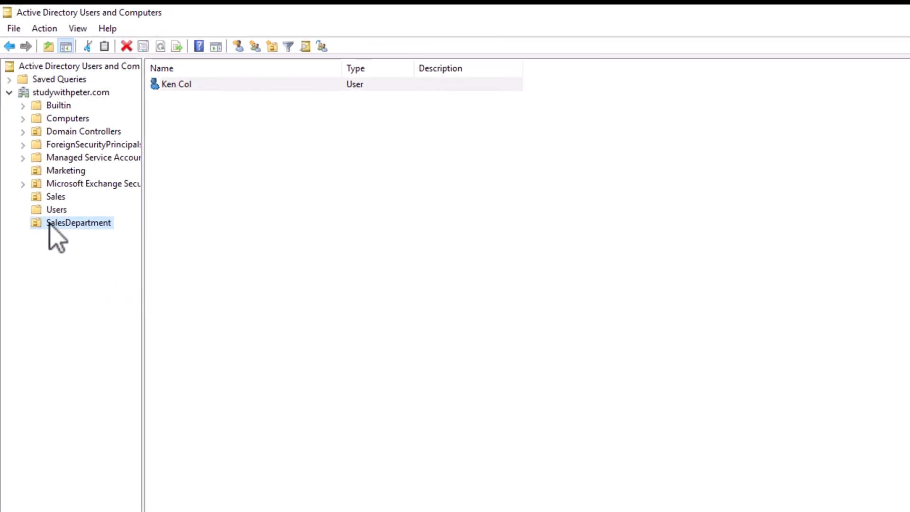
# - Name a new SalesDepartment group SalesTeam with Global scope and Security type
pyautogui.rightClick(78, 222)
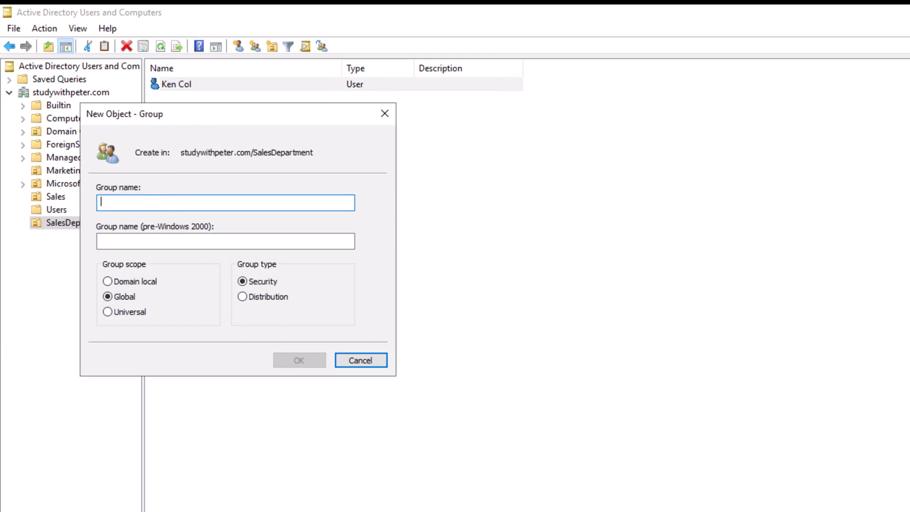
pyautogui.moveTo(189, 187)
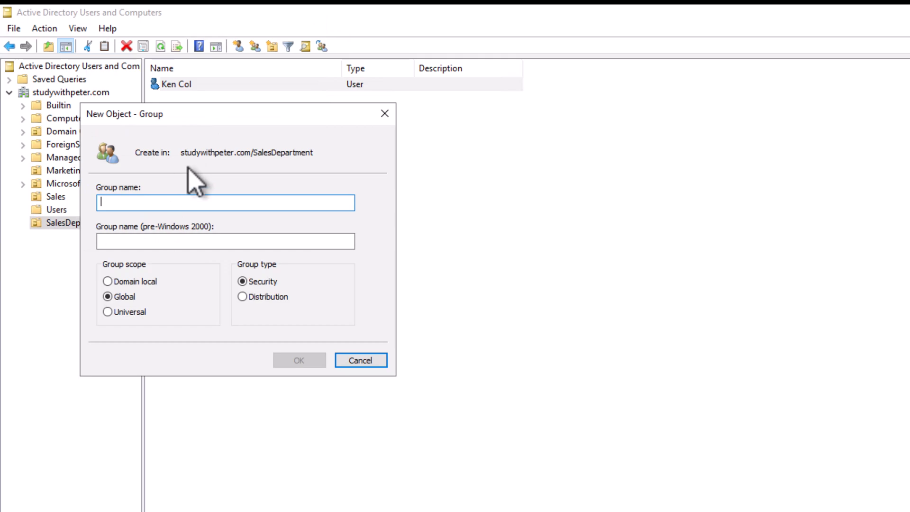
pyautogui.moveTo(142, 214)
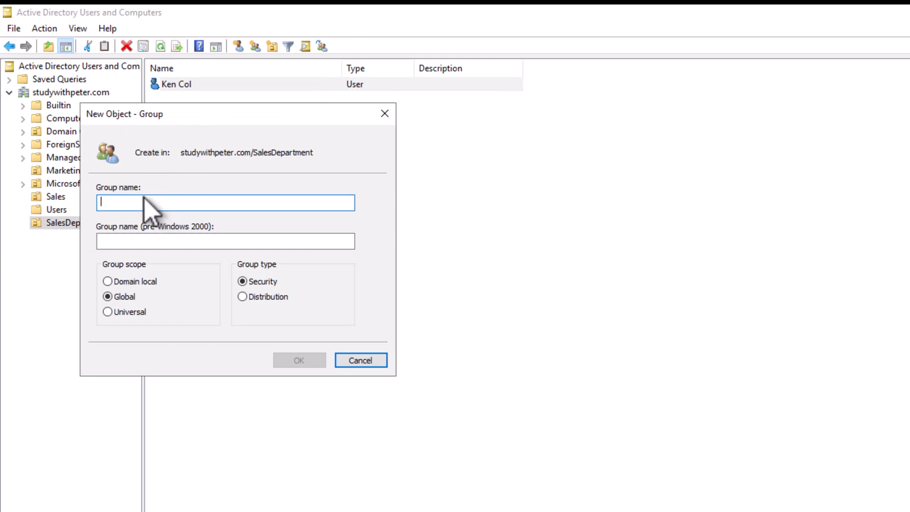
pyautogui.write('SalesTeam')
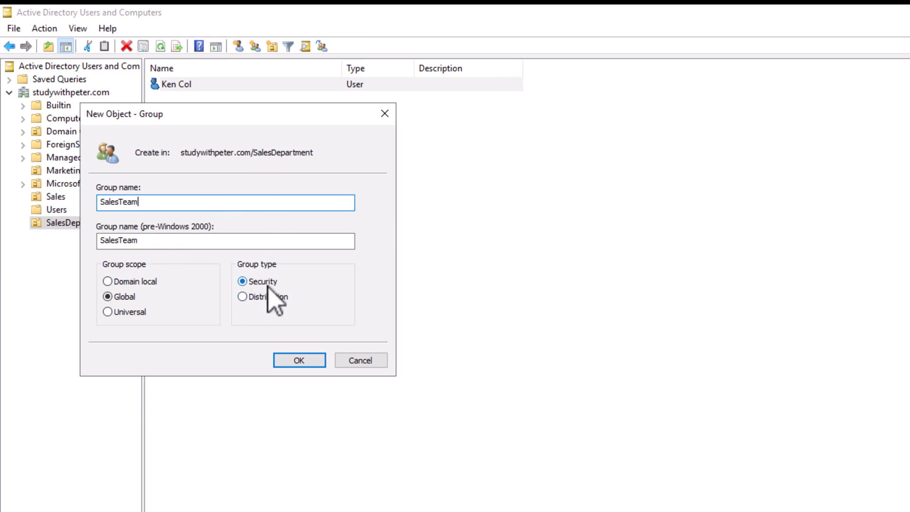
pyautogui.moveTo(290, 309)
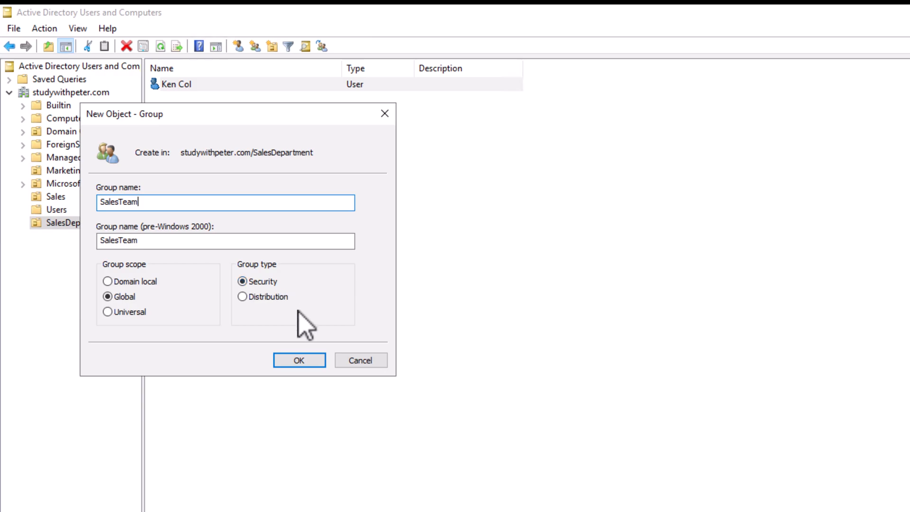
pyautogui.moveTo(252, 328)
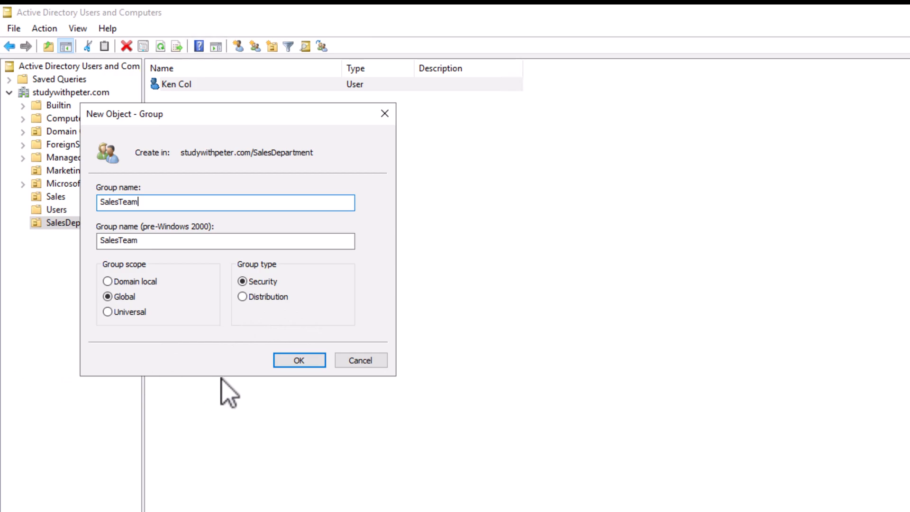
# - After the 'group already exists' error, create the group as SalesTeams instead
pyautogui.click(300, 360)
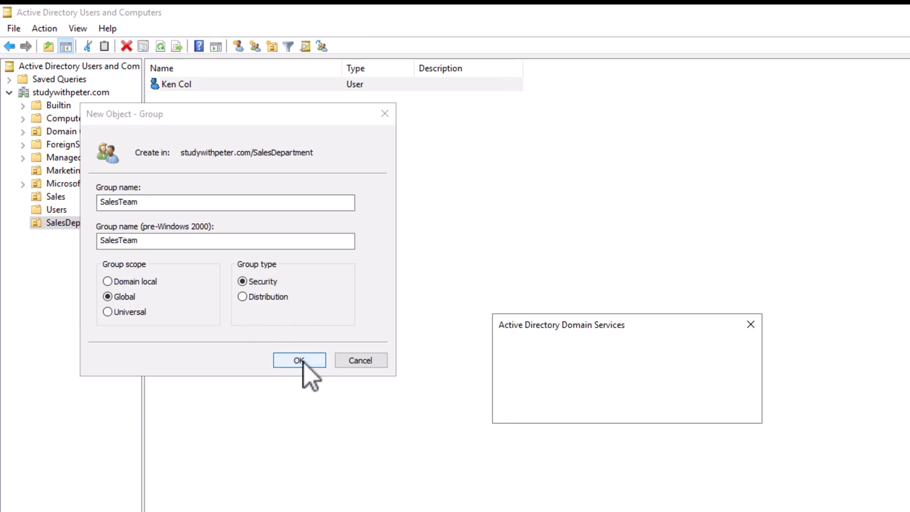
pyautogui.click(300, 360)
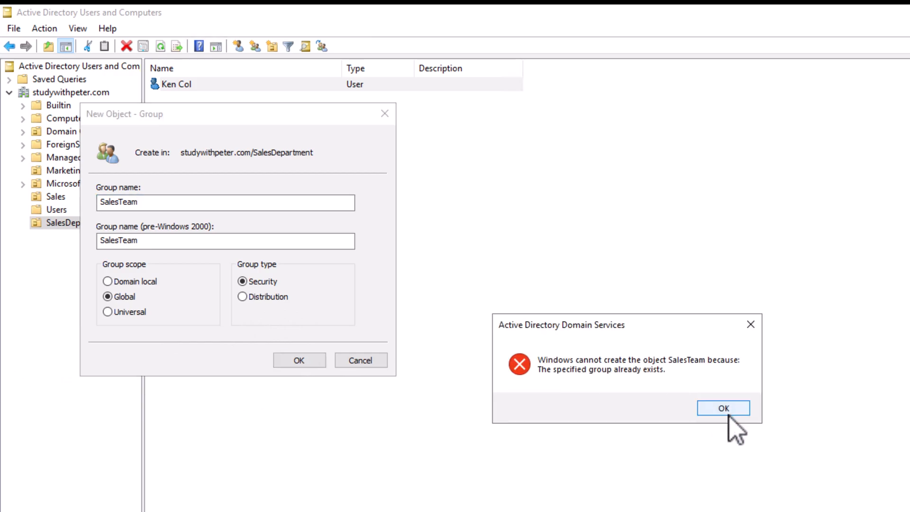
pyautogui.click(722, 407)
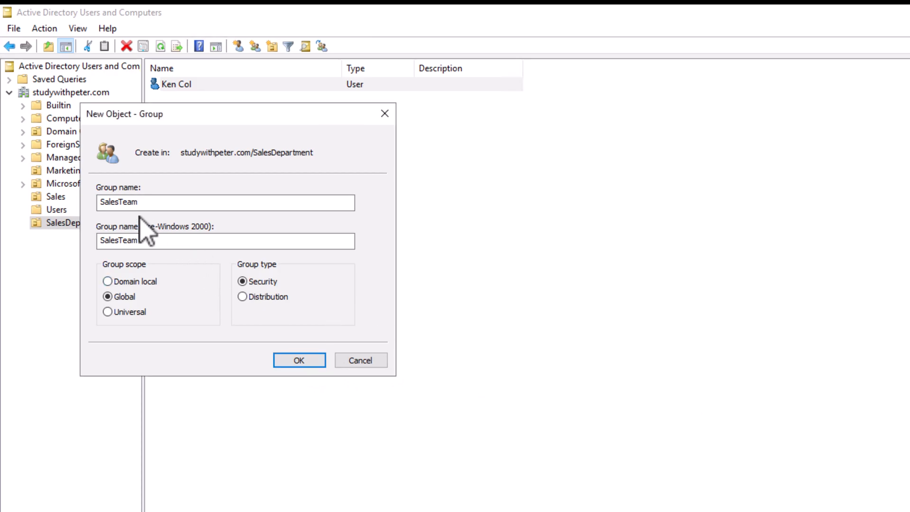
pyautogui.click(226, 202)
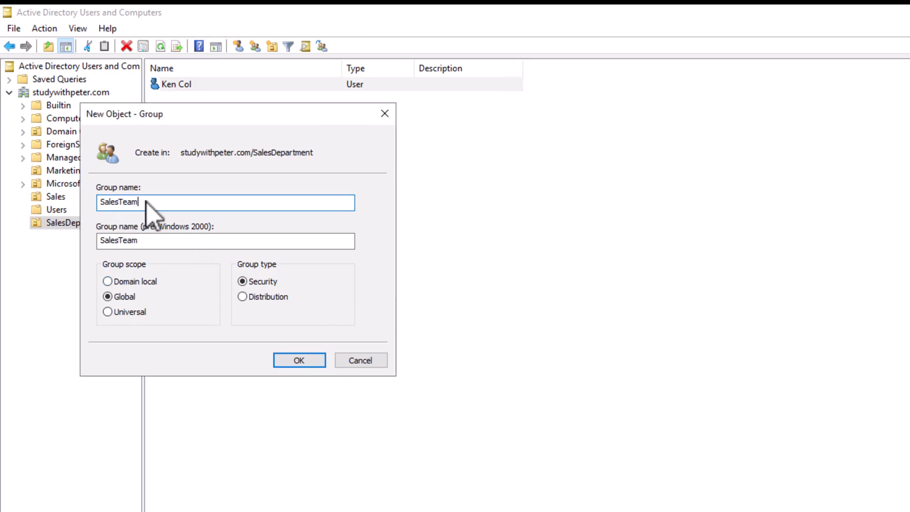
pyautogui.click(297, 360)
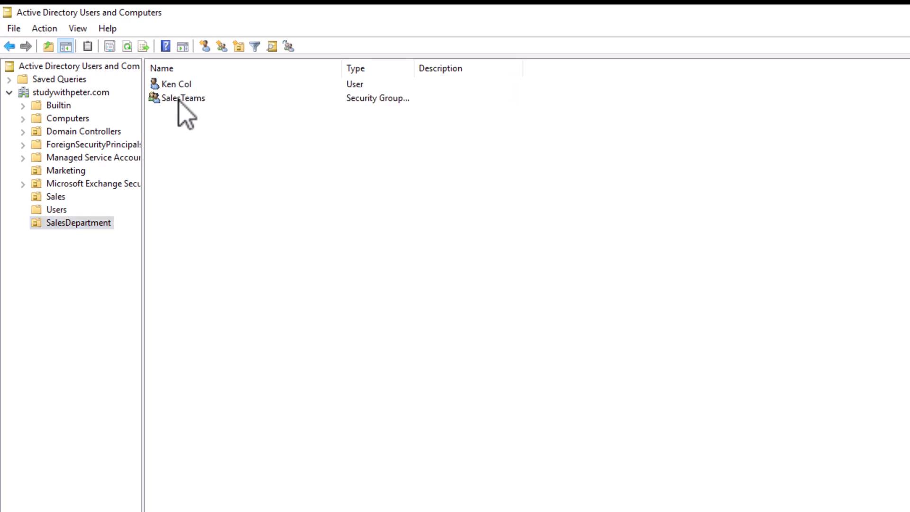
pyautogui.doubleClick(182, 98)
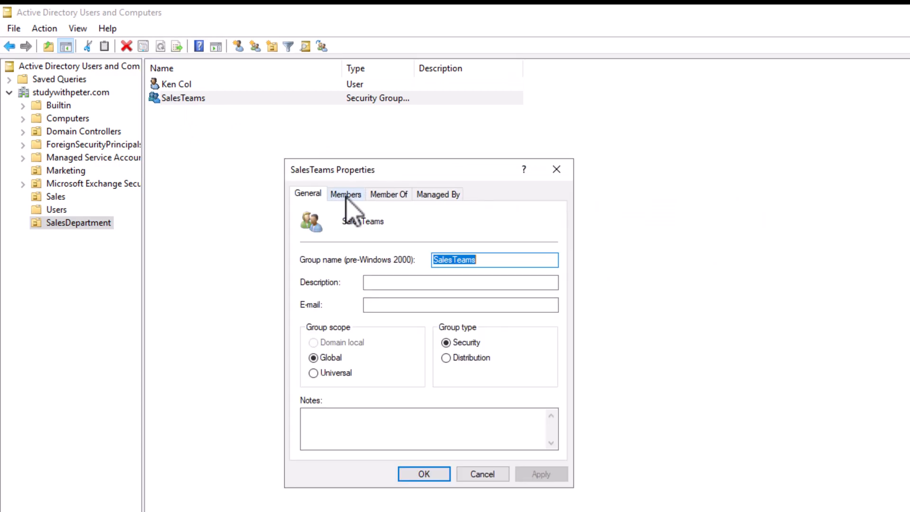
pyautogui.click(345, 193)
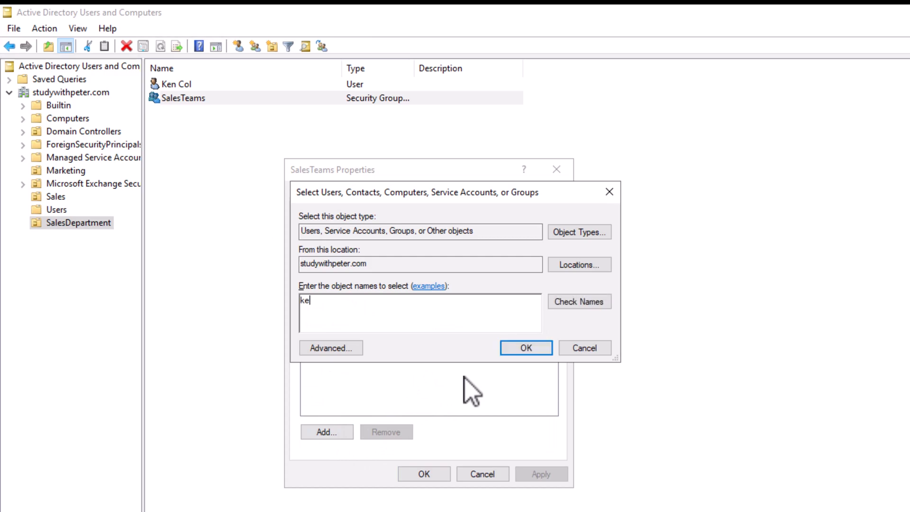
pyautogui.write('ken col')
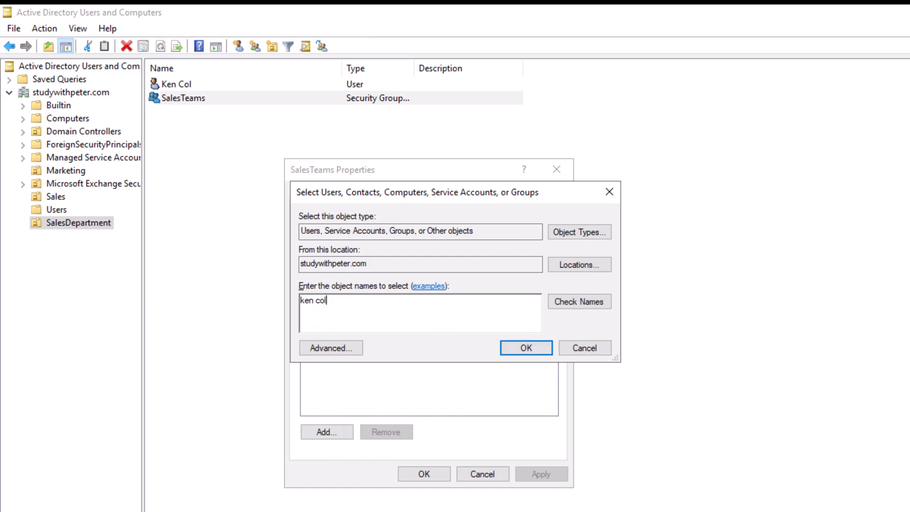
pyautogui.click(579, 302)
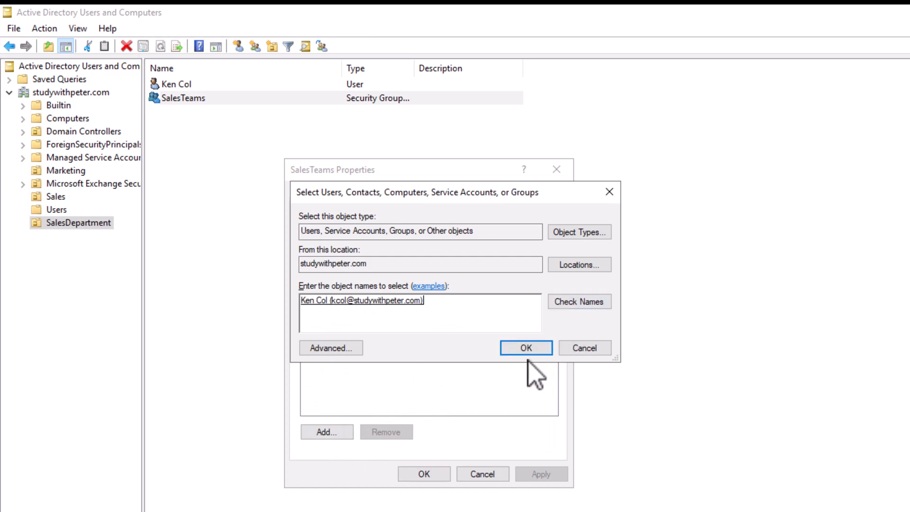
pyautogui.click(525, 347)
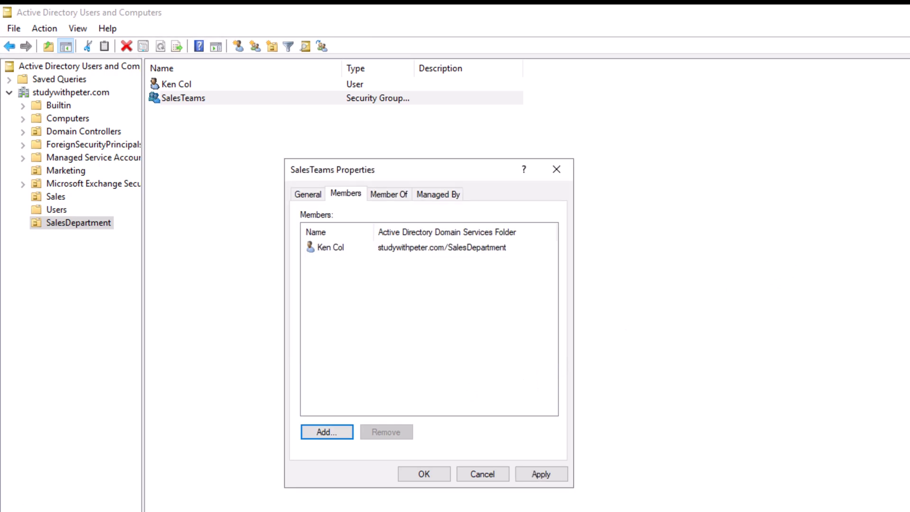
pyautogui.click(422, 474)
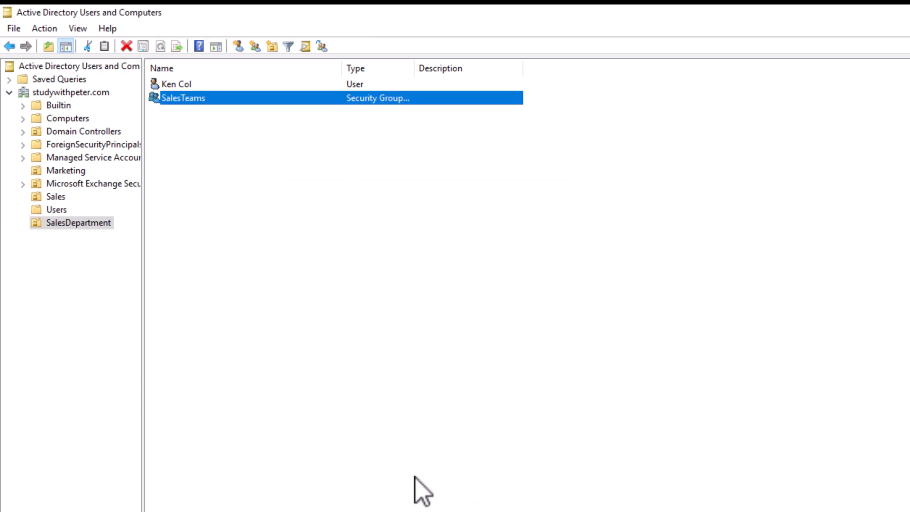
pyautogui.moveTo(468, 267)
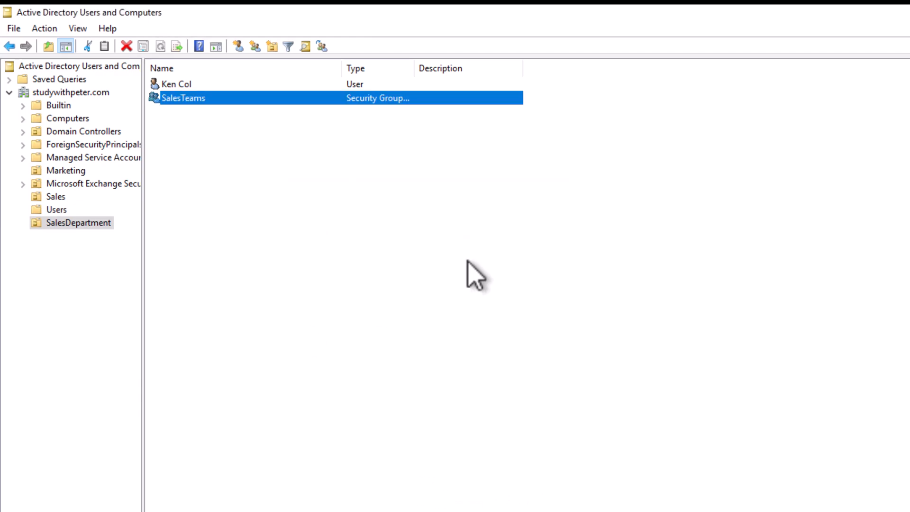
pyautogui.moveTo(323, 336)
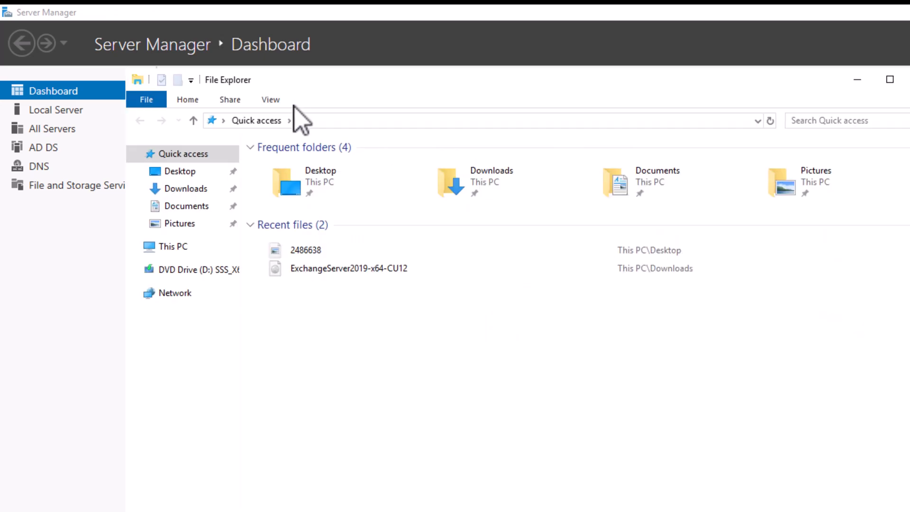
# - Create a new folder at the root of Local Disk (C:) named SalesDocs
pyautogui.click(172, 246)
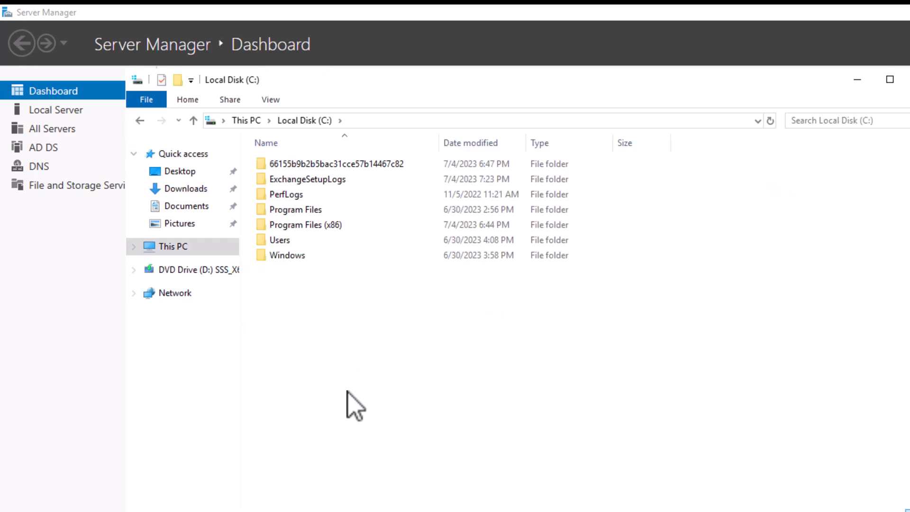
pyautogui.rightClick(354, 408)
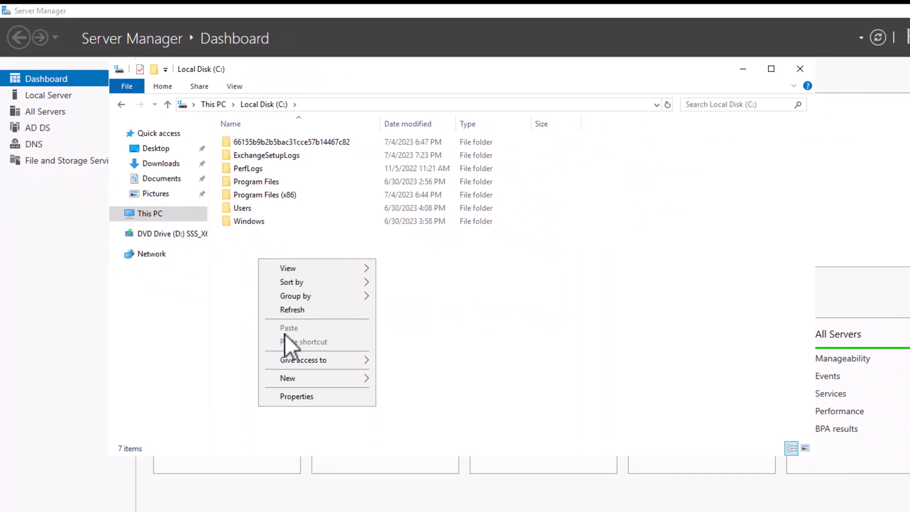
pyautogui.moveTo(306, 378)
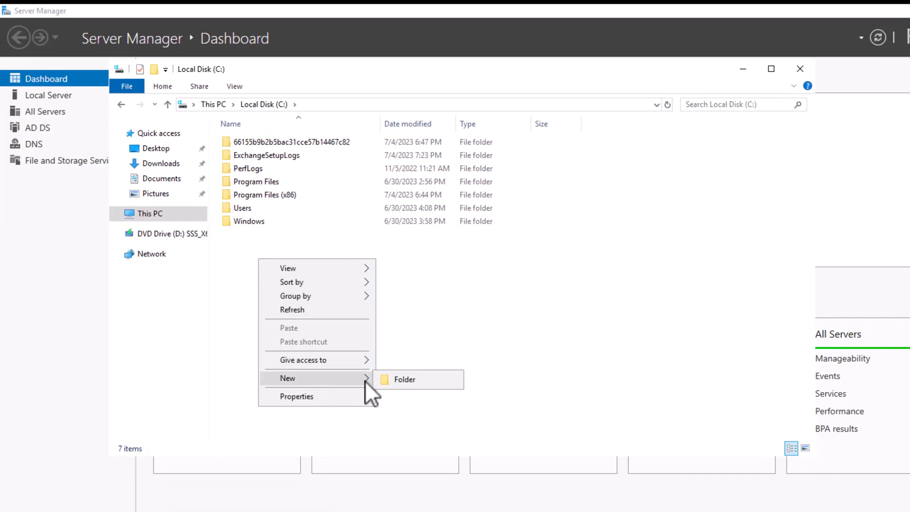
pyautogui.click(403, 379)
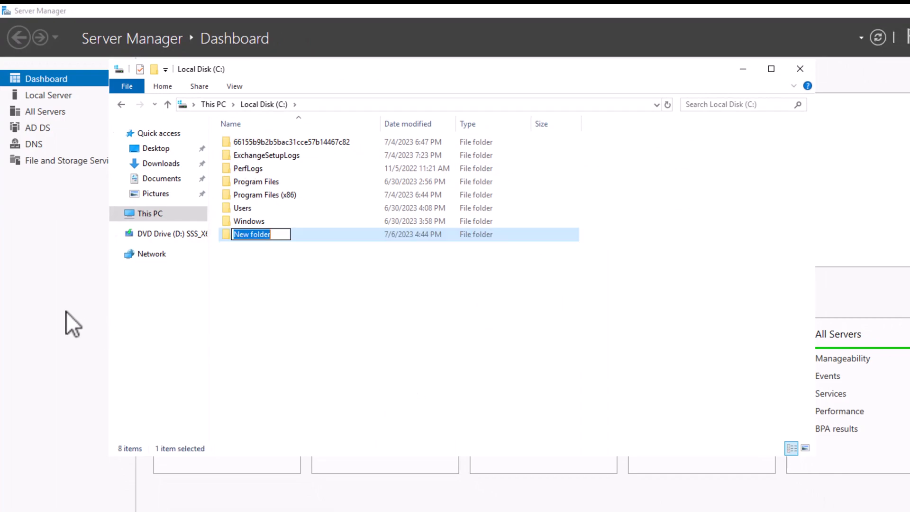
pyautogui.write('SalesTeam')
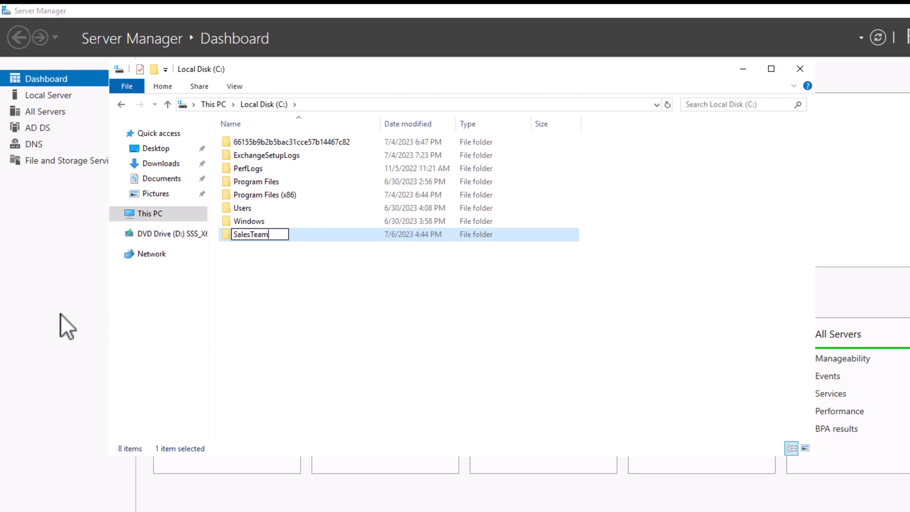
pyautogui.press('Backspace')
pyautogui.write('Docs')
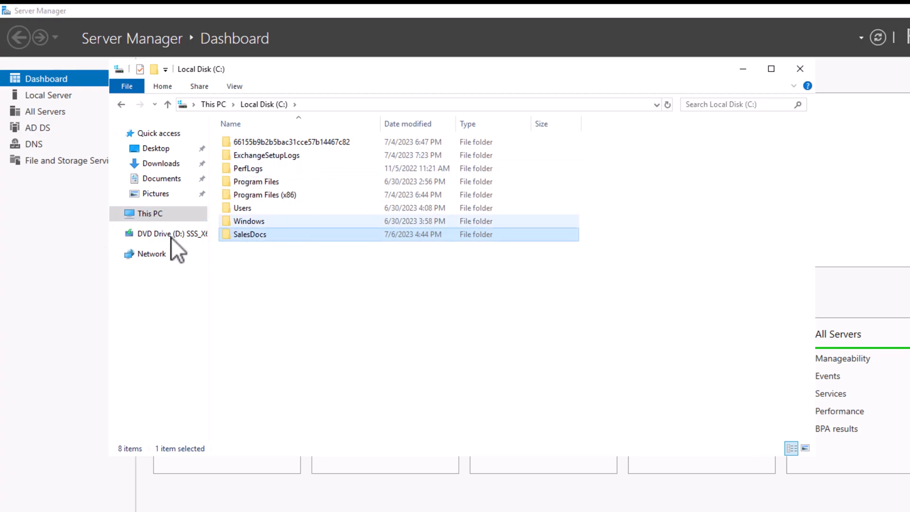
# - Begin adding an account to the SalesDocs folder's Security permissions
pyautogui.rightClick(250, 235)
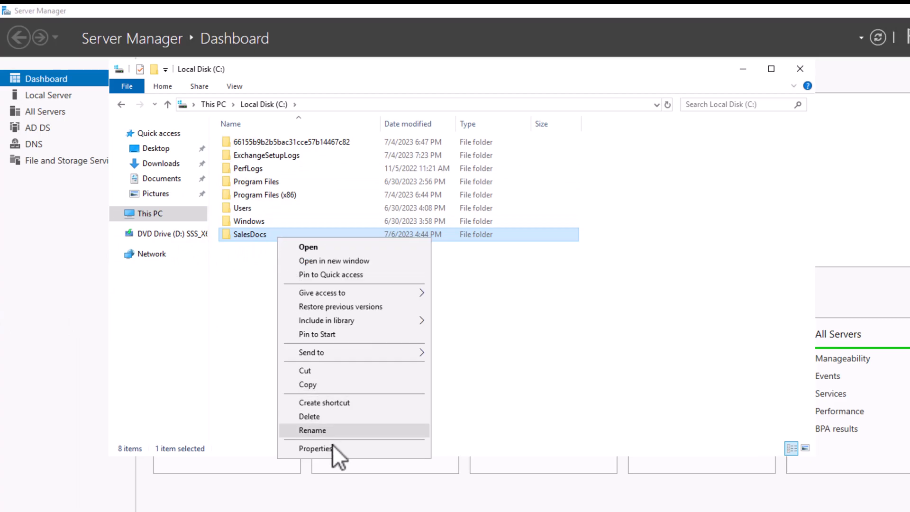
pyautogui.click(313, 449)
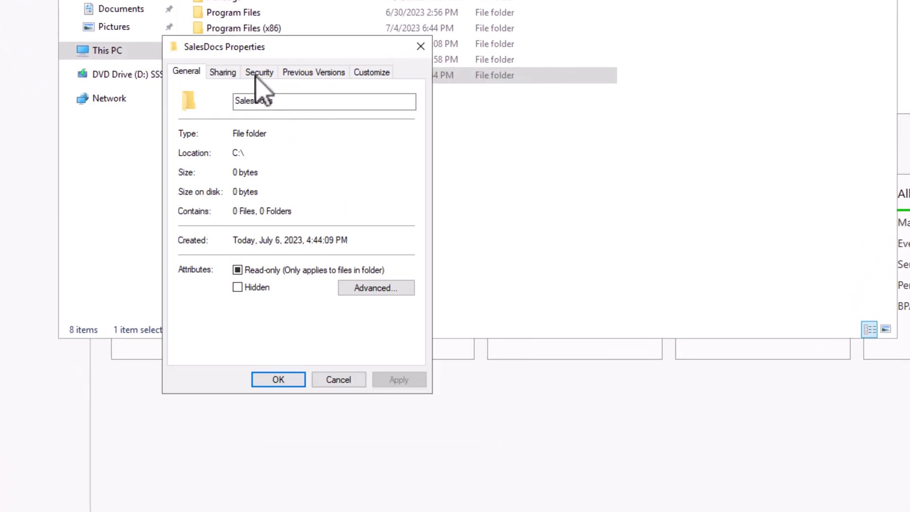
pyautogui.click(259, 72)
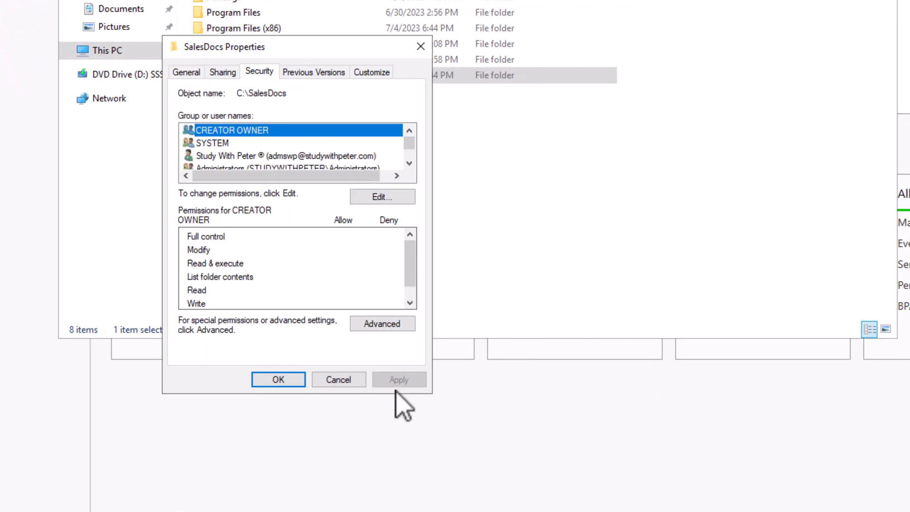
pyautogui.moveTo(439, 107)
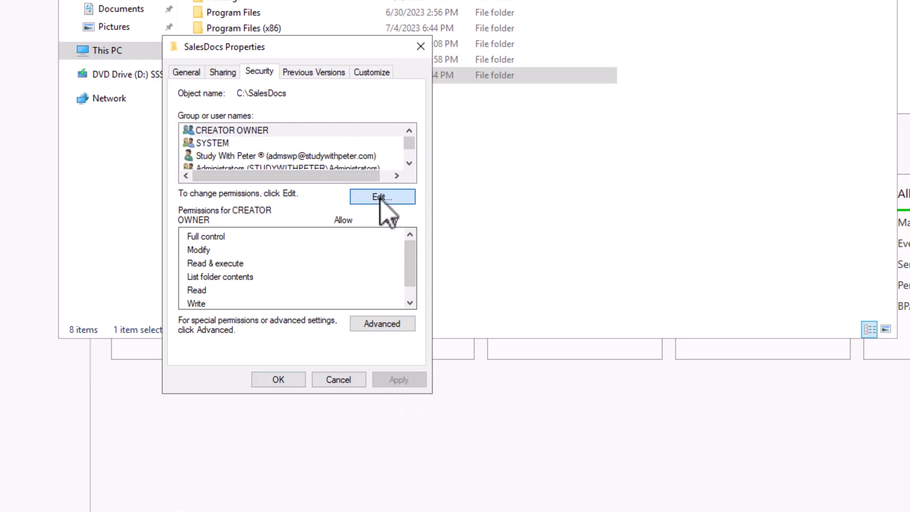
pyautogui.click(382, 197)
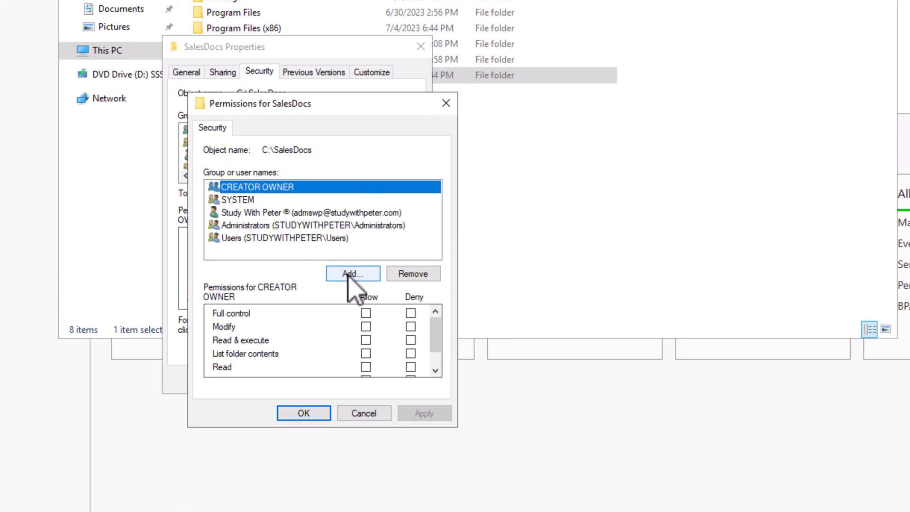
pyautogui.click(353, 273)
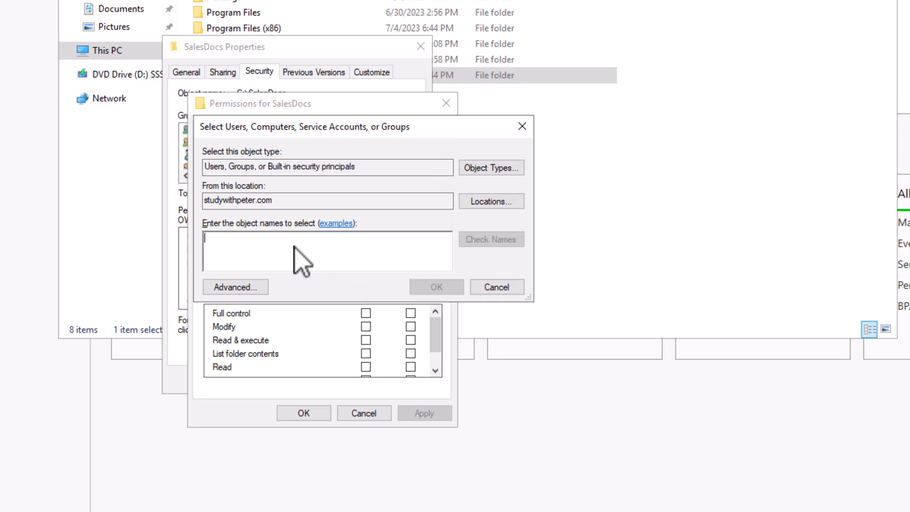
# - Enter SalesTeams as the group to add, verifying its name in ADUC
pyautogui.write('Sales')
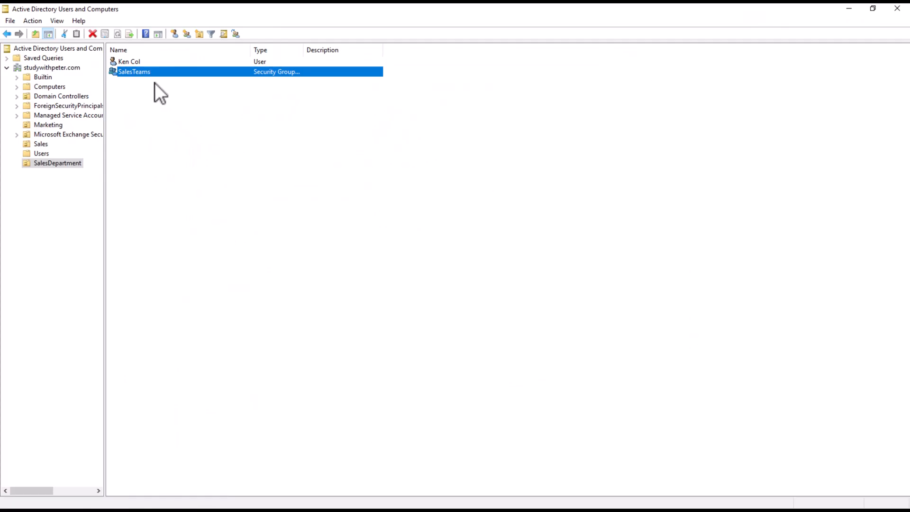
pyautogui.rightClick(135, 72)
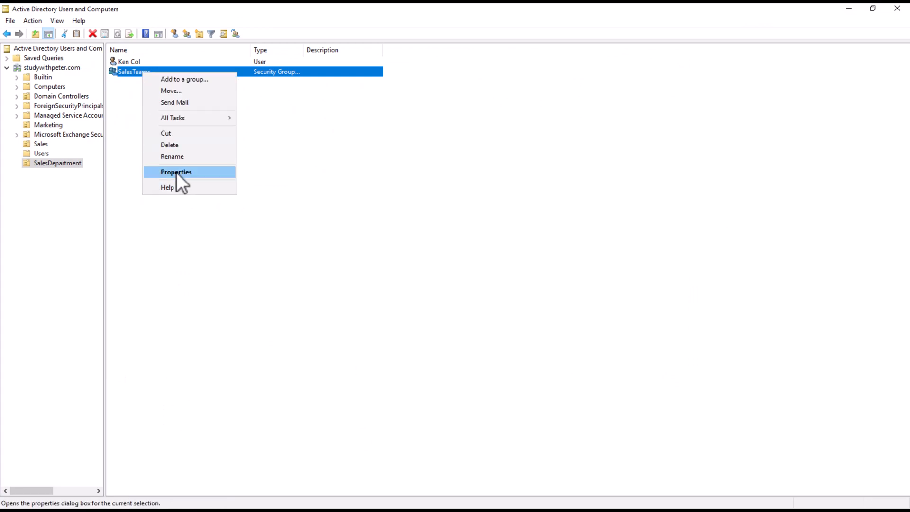
pyautogui.click(176, 171)
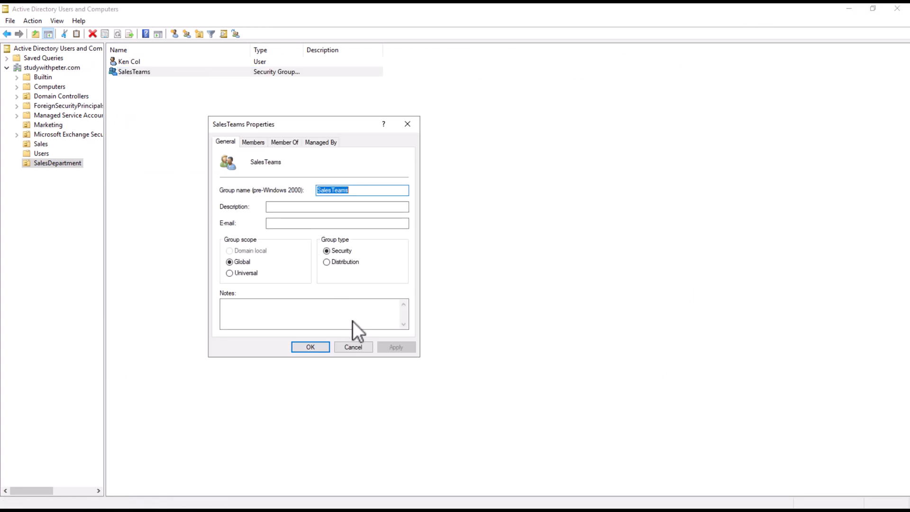
pyautogui.click(309, 347)
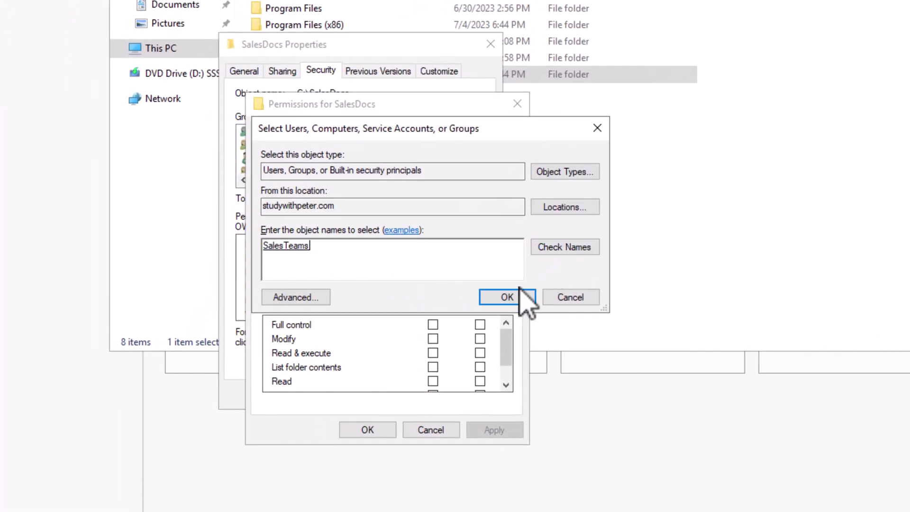
# - Grant SalesTeams Read & execute, List folder contents and Read on SalesDocs, then save and close
pyautogui.click(506, 297)
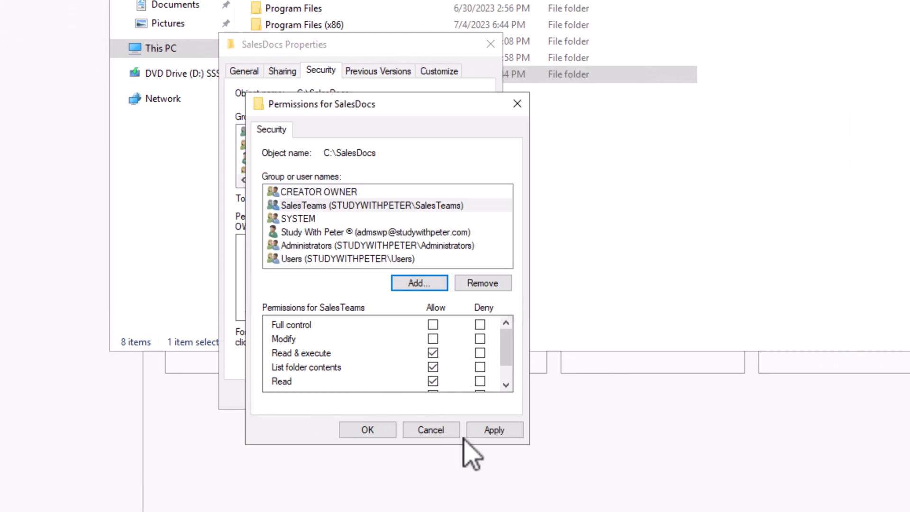
pyautogui.click(494, 429)
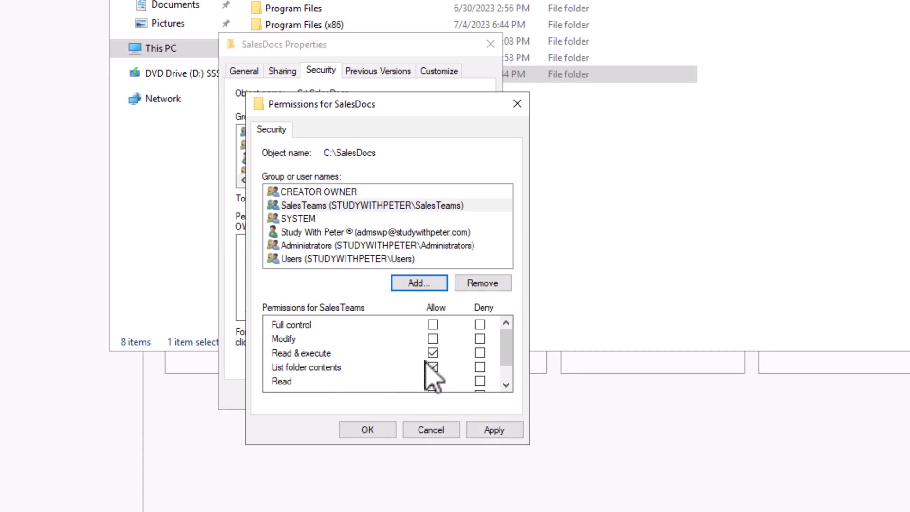
pyautogui.click(432, 367)
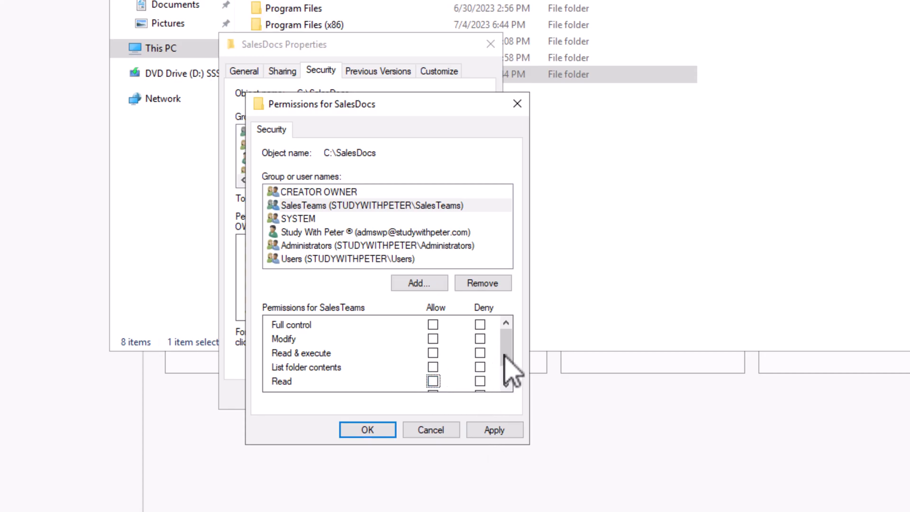
pyautogui.scroll(-3)
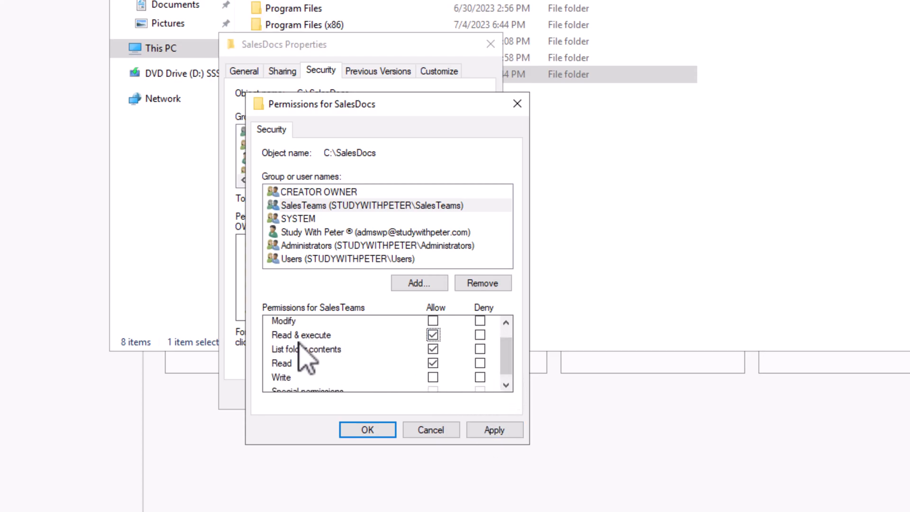
pyautogui.moveTo(360, 369)
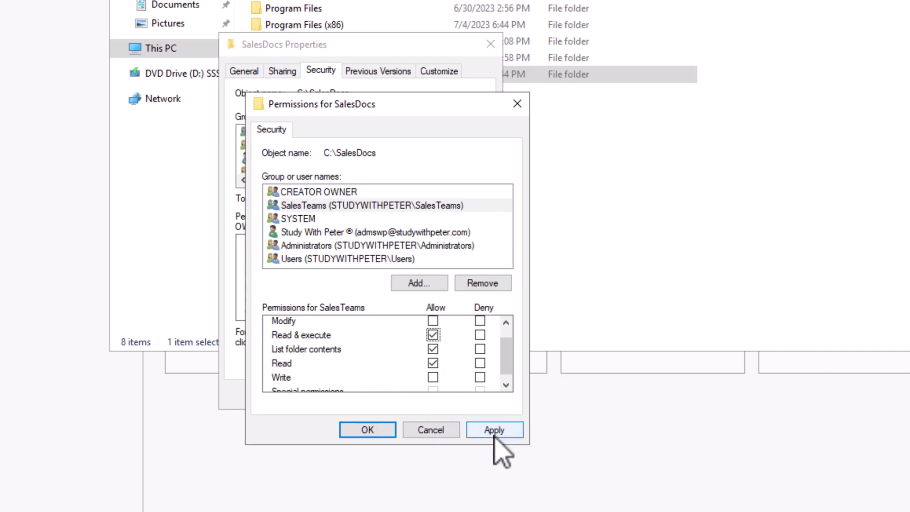
pyautogui.click(494, 429)
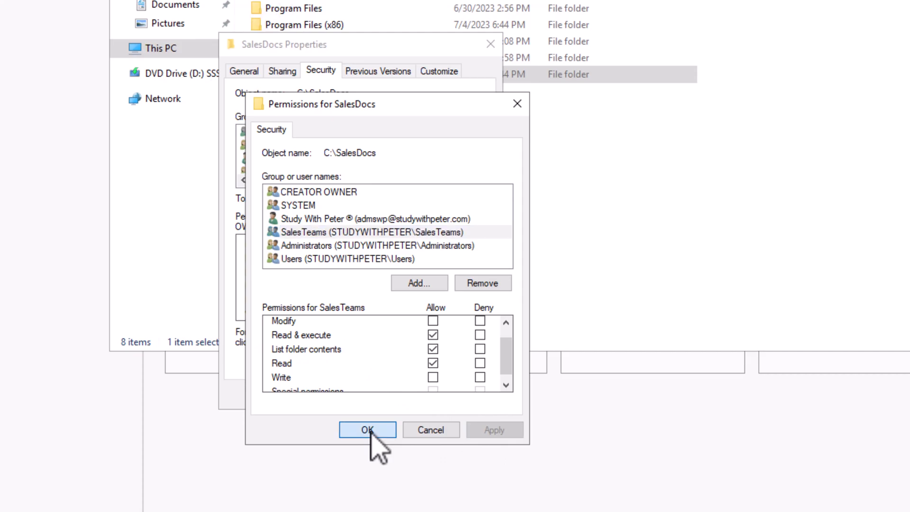
pyautogui.click(367, 430)
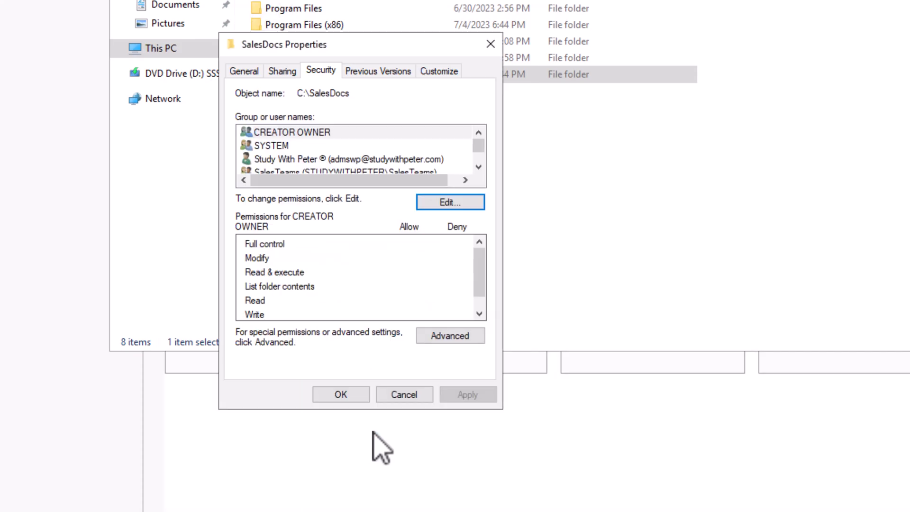
pyautogui.moveTo(404, 408)
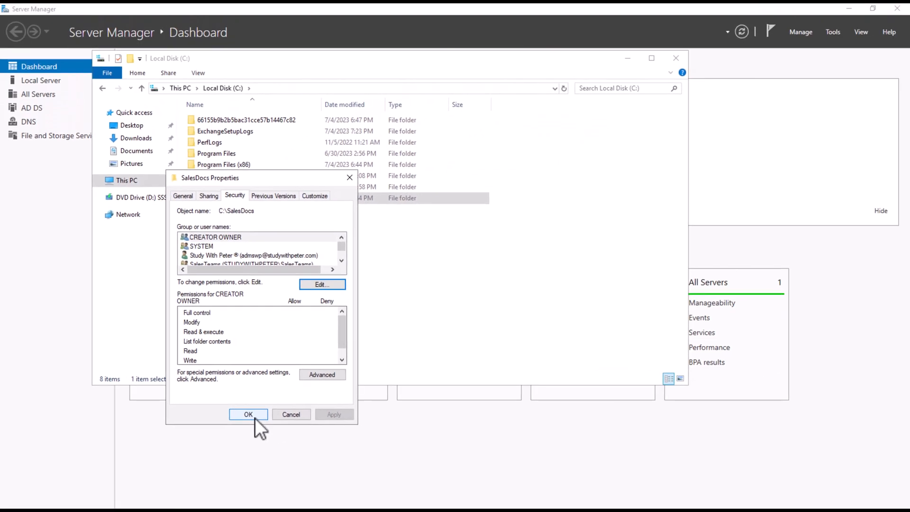
pyautogui.click(248, 414)
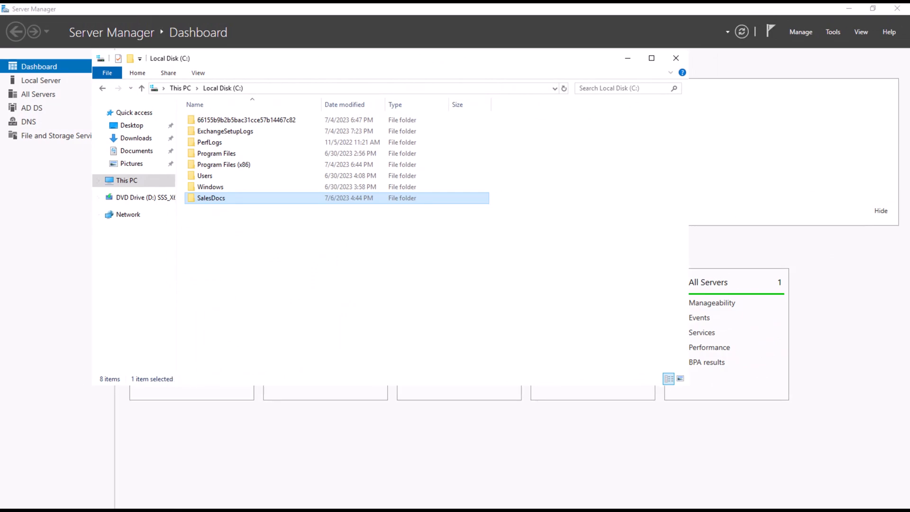
pyautogui.moveTo(214, 211)
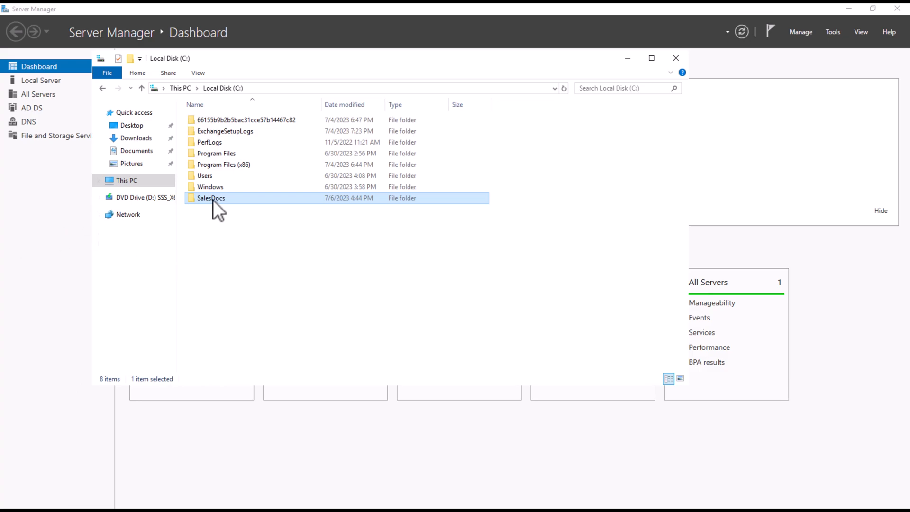
pyautogui.moveTo(224, 218)
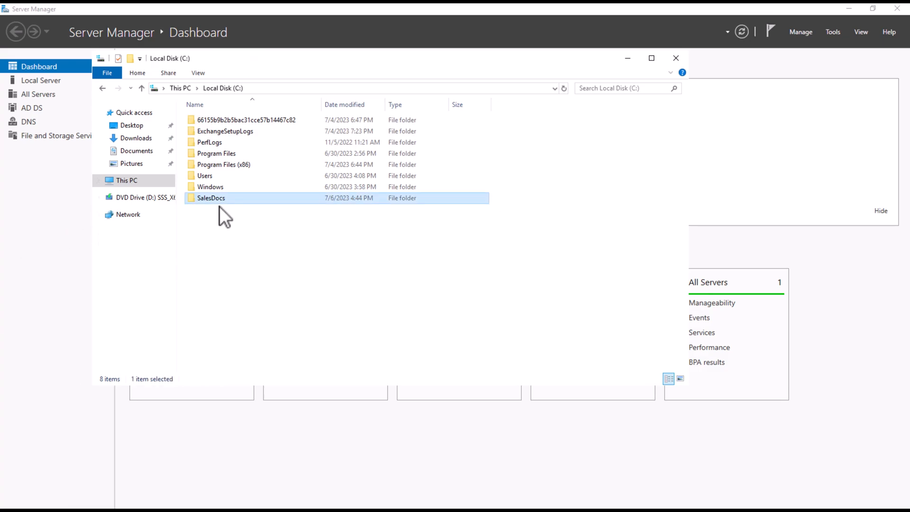
pyautogui.moveTo(167, 252)
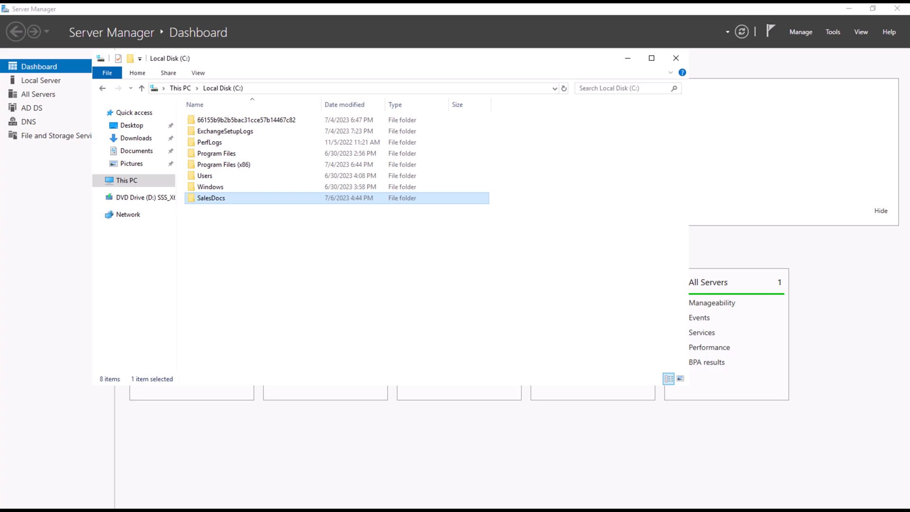
pyautogui.moveTo(217, 334)
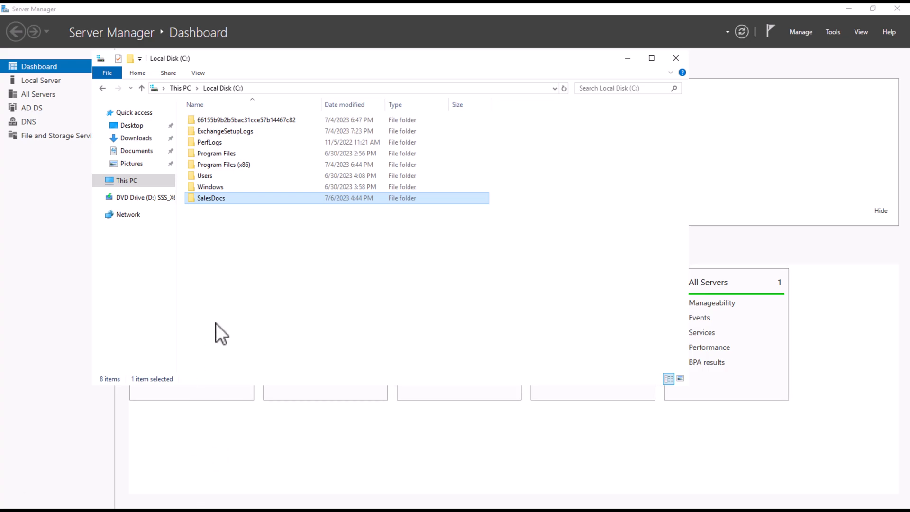
# - Bring up SalesDocs' properties, glance at its Security permissions and move to its Sharing settings
pyautogui.rightClick(211, 197)
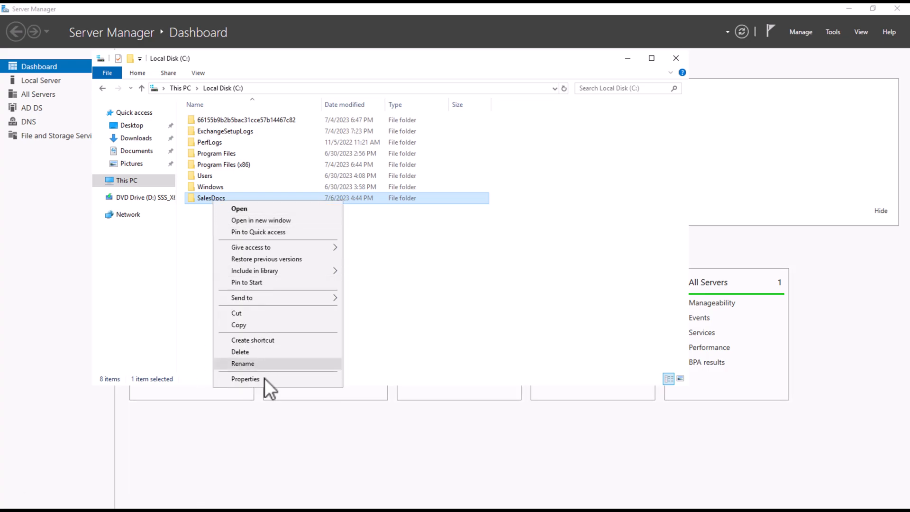
pyautogui.click(244, 379)
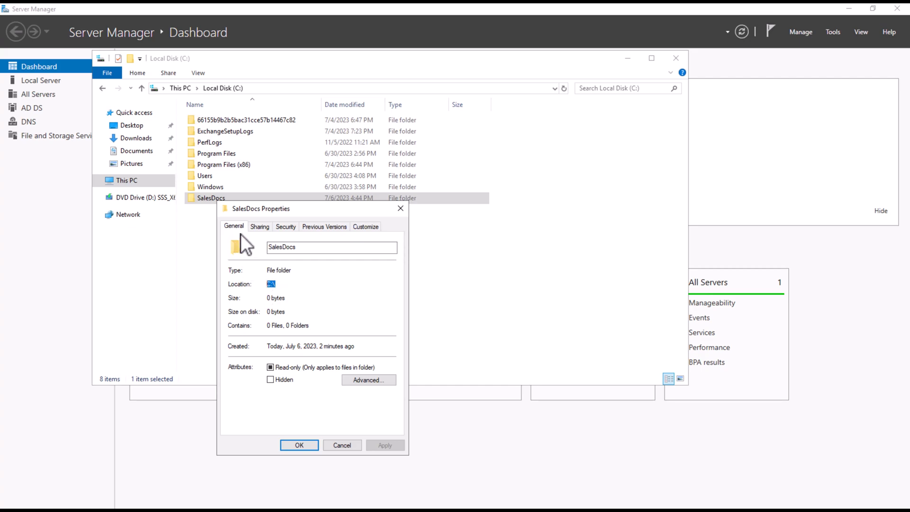
pyautogui.click(285, 226)
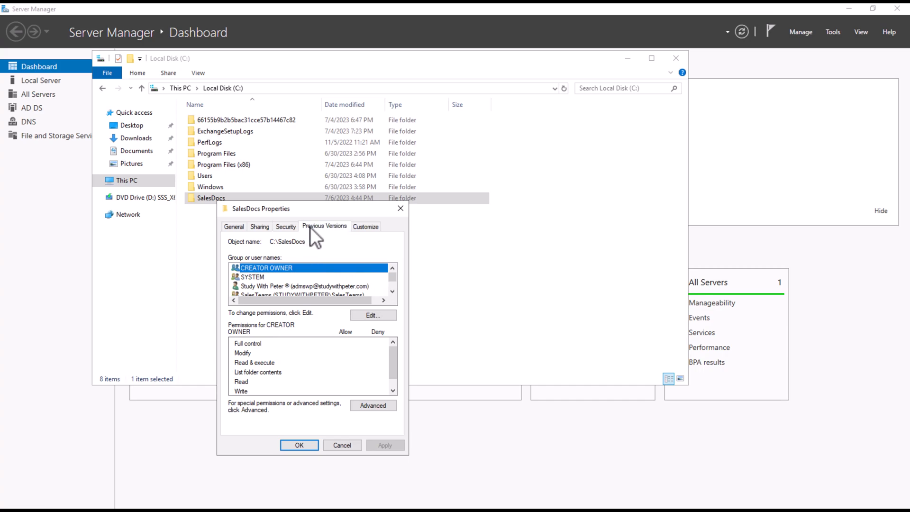
pyautogui.click(258, 225)
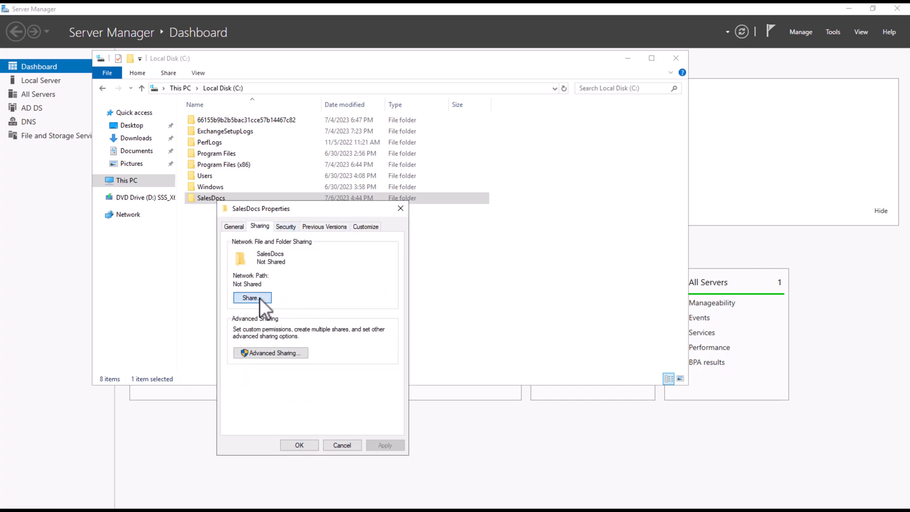
# - Review network sharing choices, check SalesTeams' permission level shows Read, and dismiss the sharing dialog
pyautogui.click(251, 298)
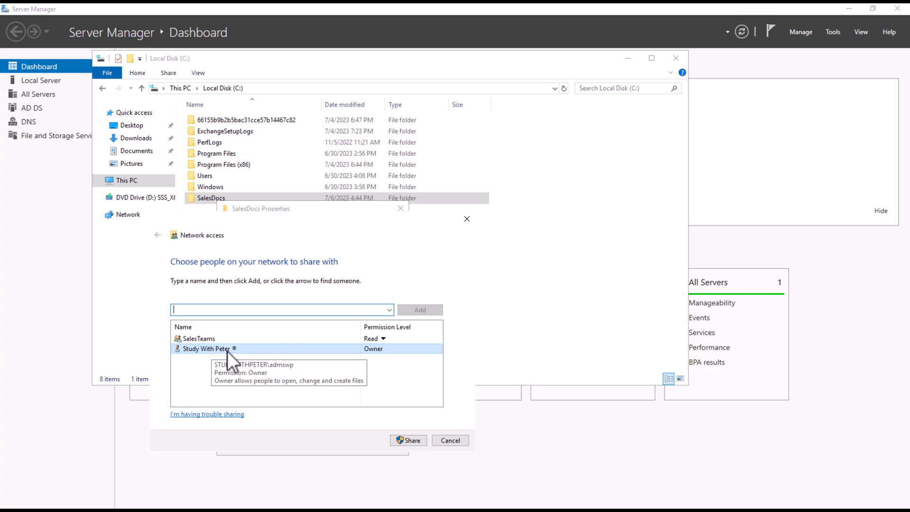
pyautogui.click(382, 338)
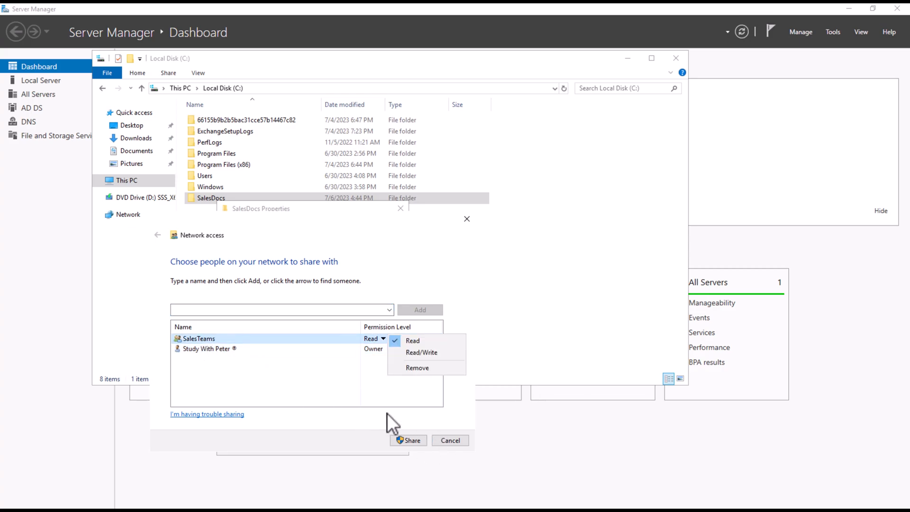
pyautogui.click(450, 439)
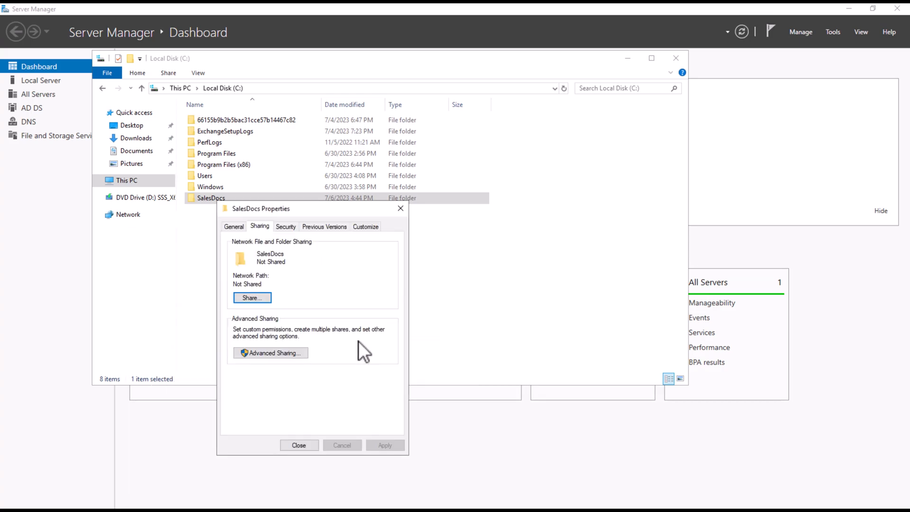
# - Close SalesDocs' properties, leaving the Local Disk (C:) listing with SalesDocs selected
pyautogui.click(299, 445)
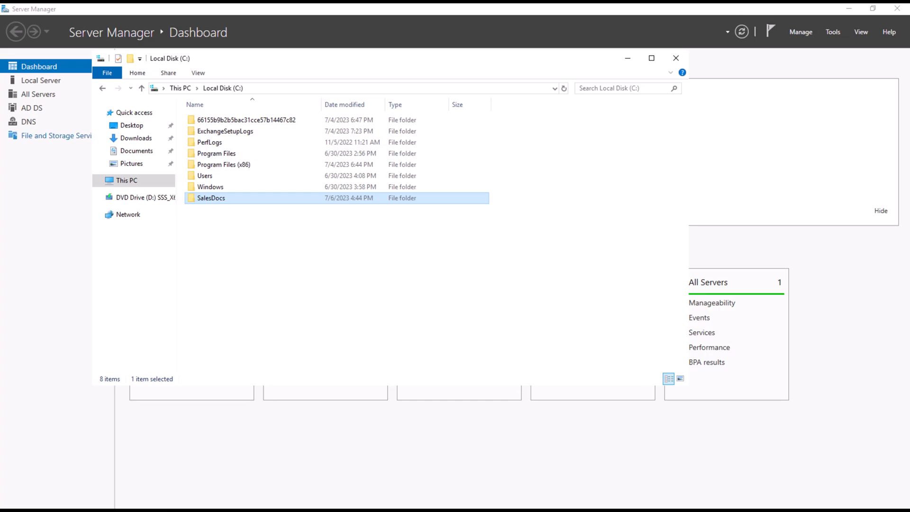
pyautogui.moveTo(347, 287)
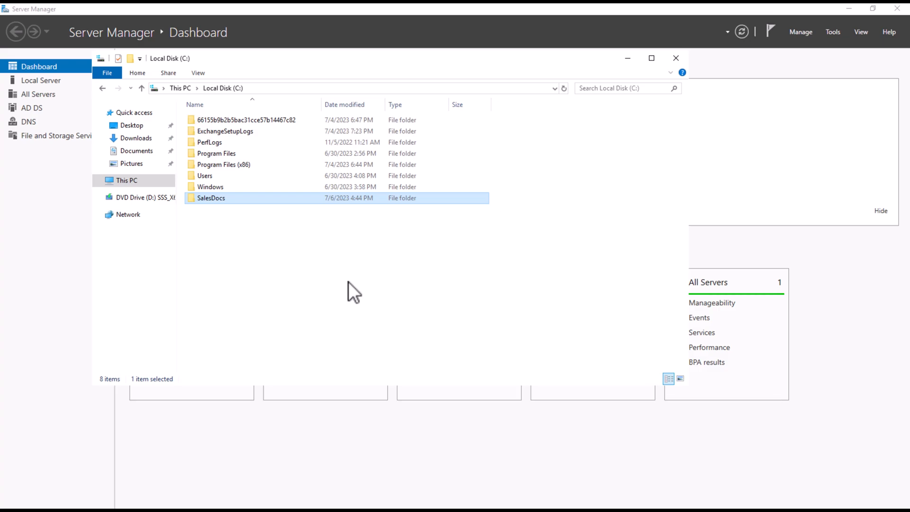
pyautogui.moveTo(95, 259)
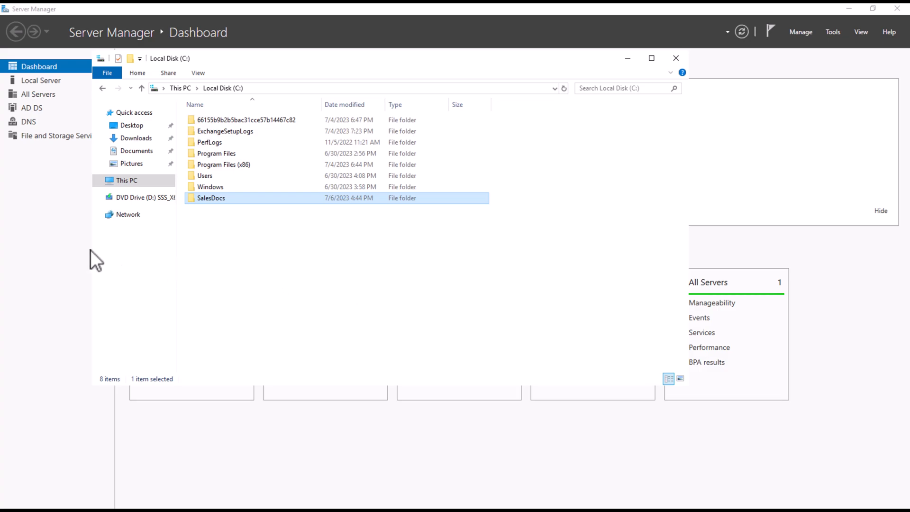